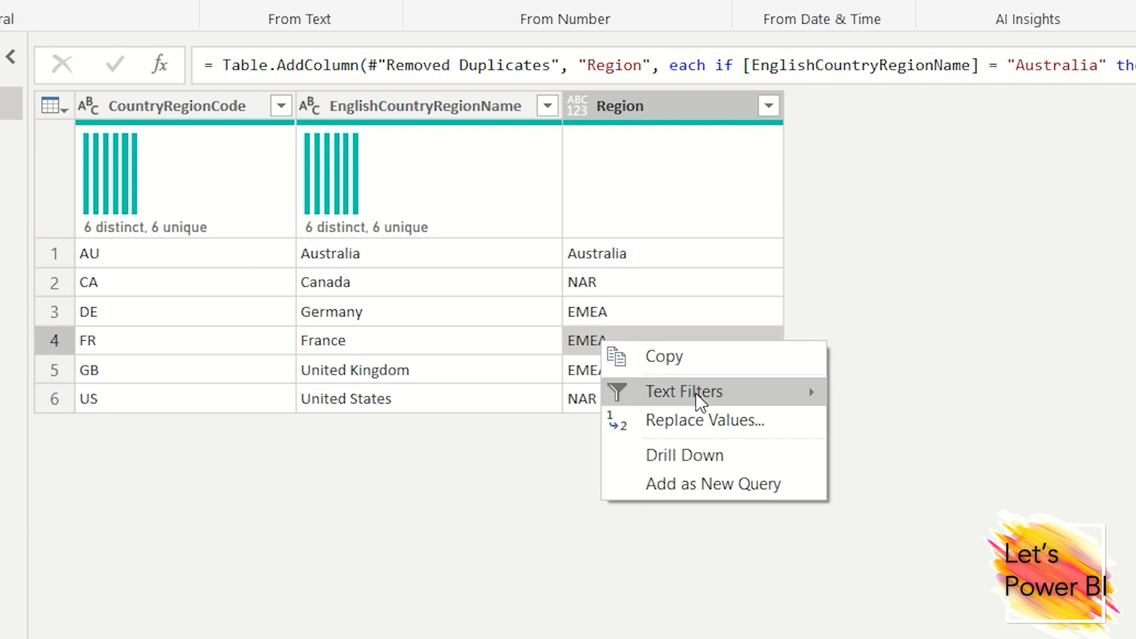
Use Replace Values on an EMEA cell in Region to change EMEA to Europe
click(705, 421)
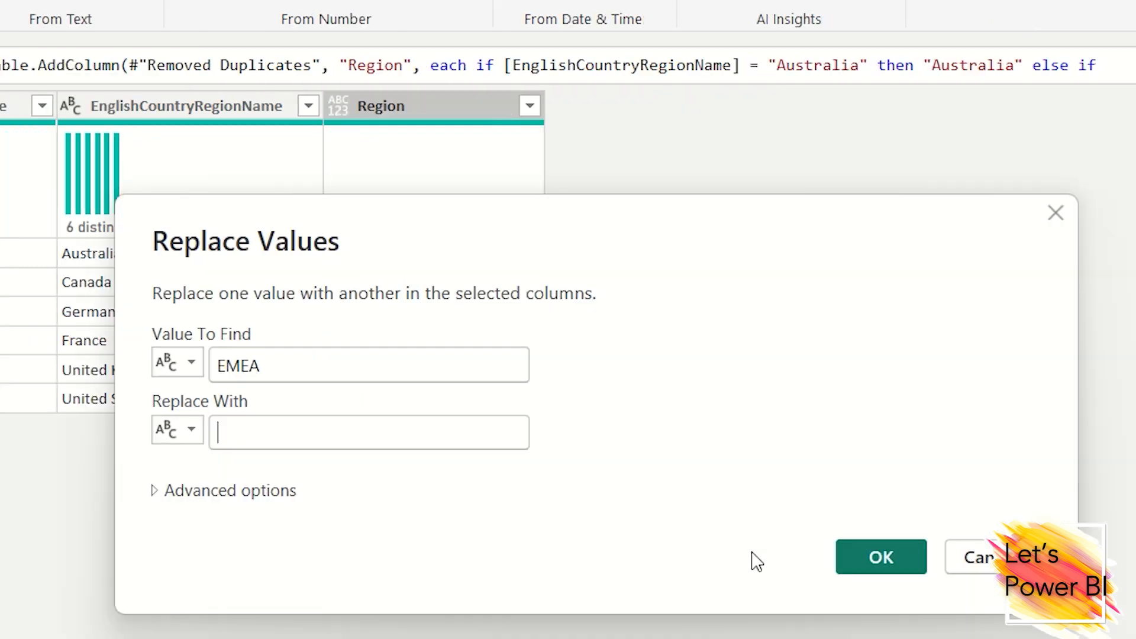
text(E)
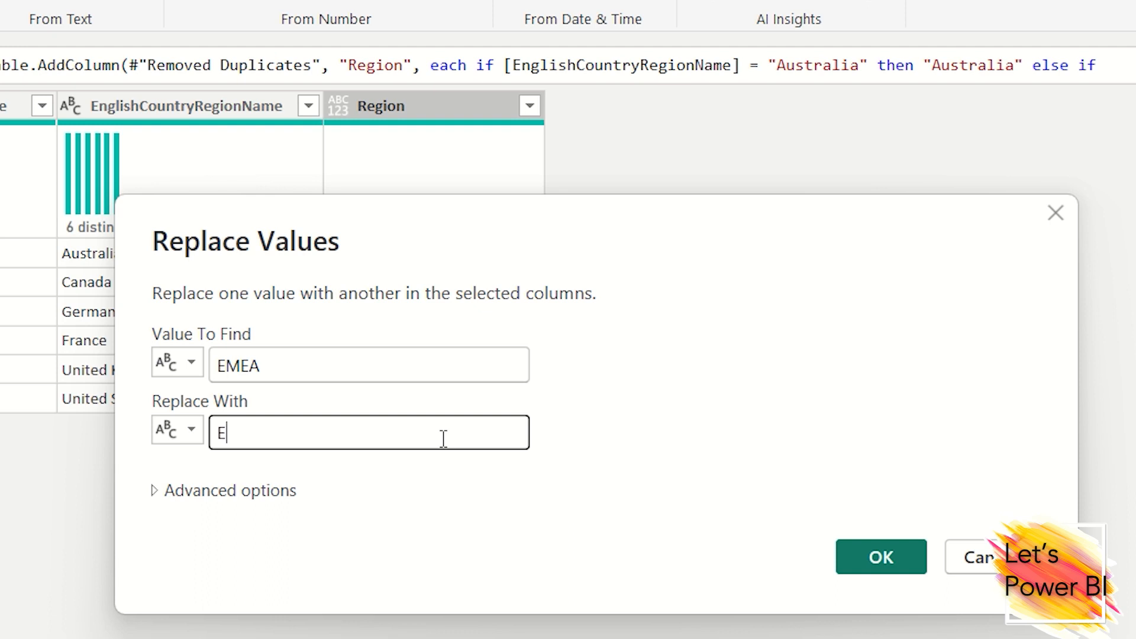
text(urope)
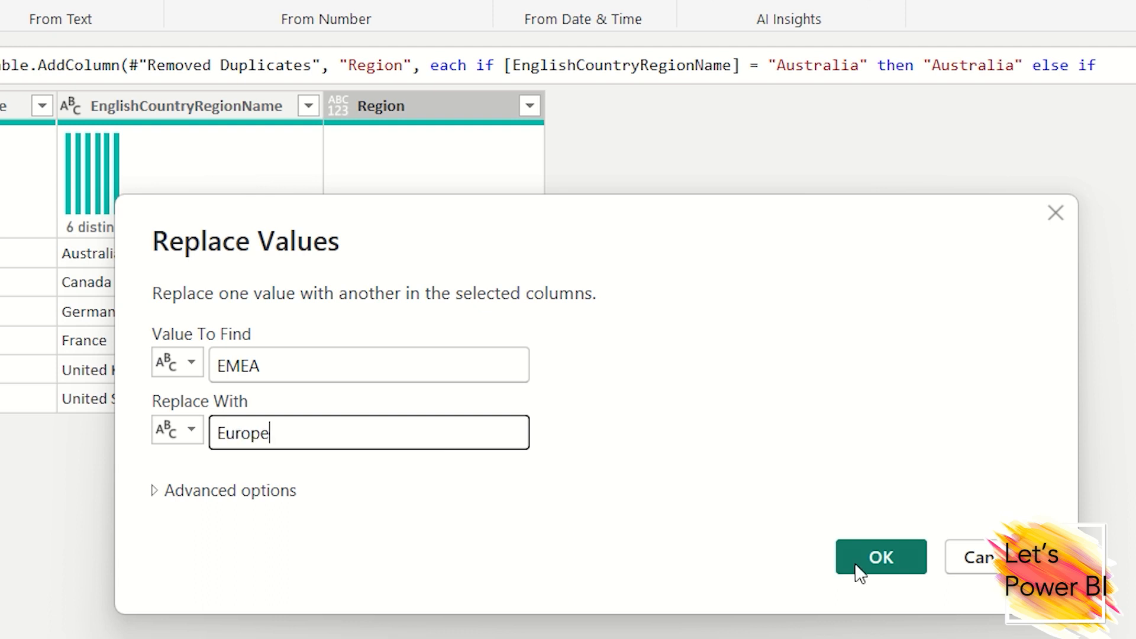
click(881, 557)
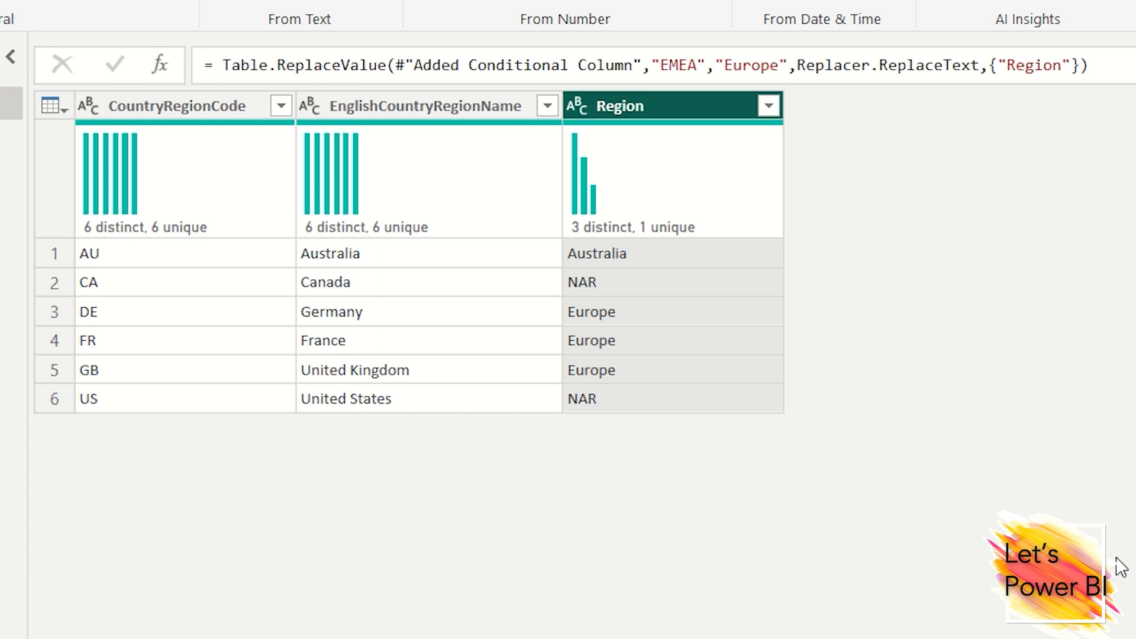
mouse_move(636, 366)
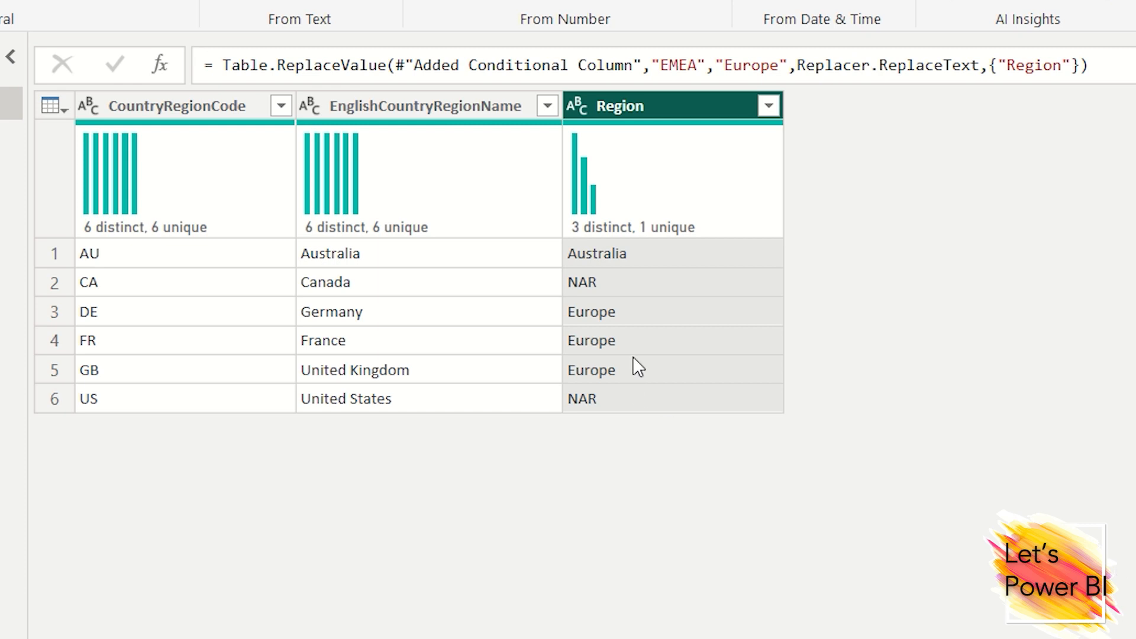
mouse_move(607, 323)
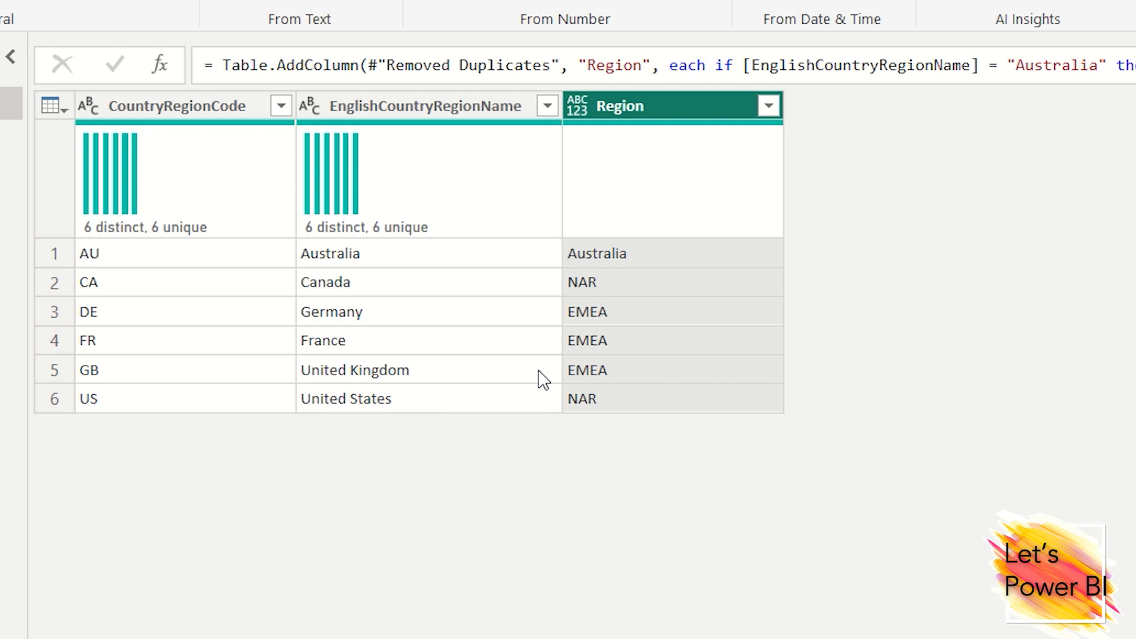
mouse_move(615, 384)
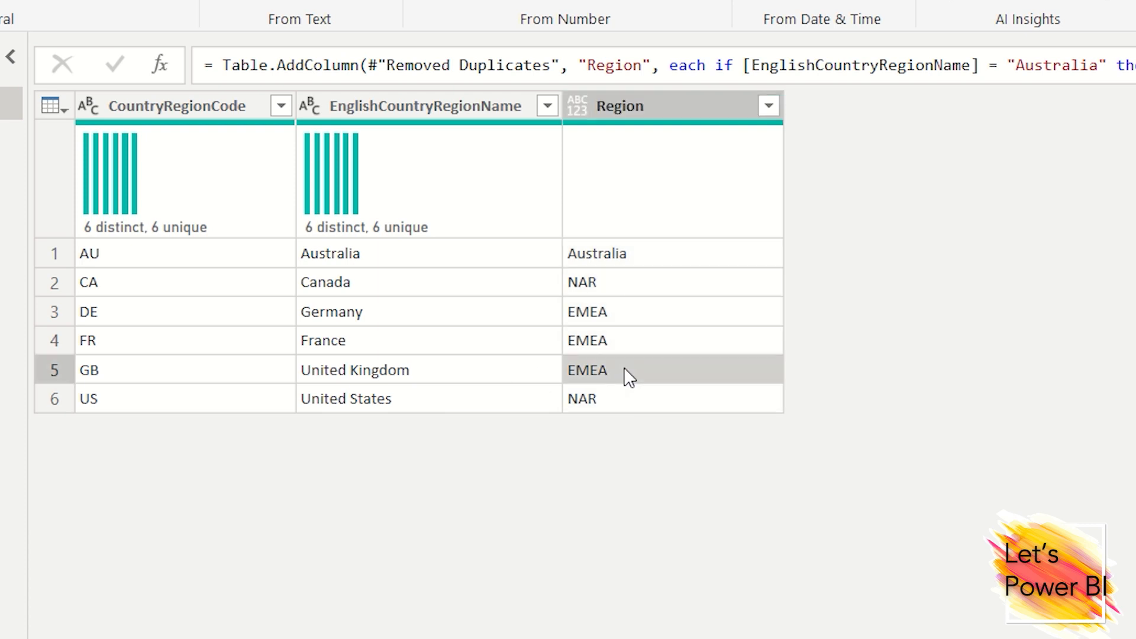
mouse_move(655, 370)
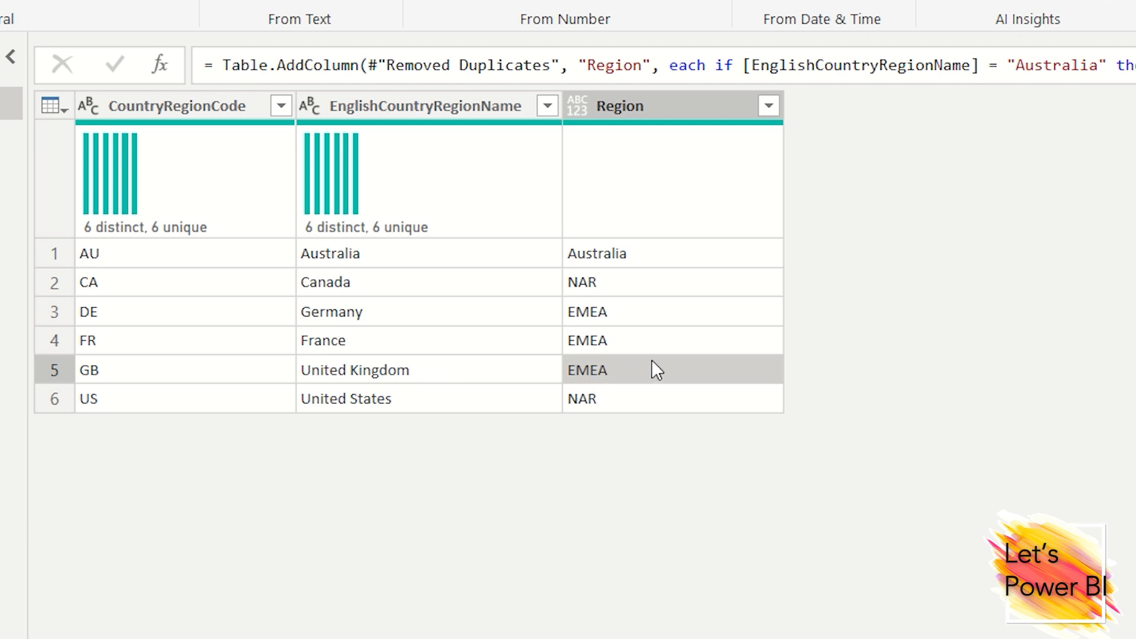
mouse_move(616, 368)
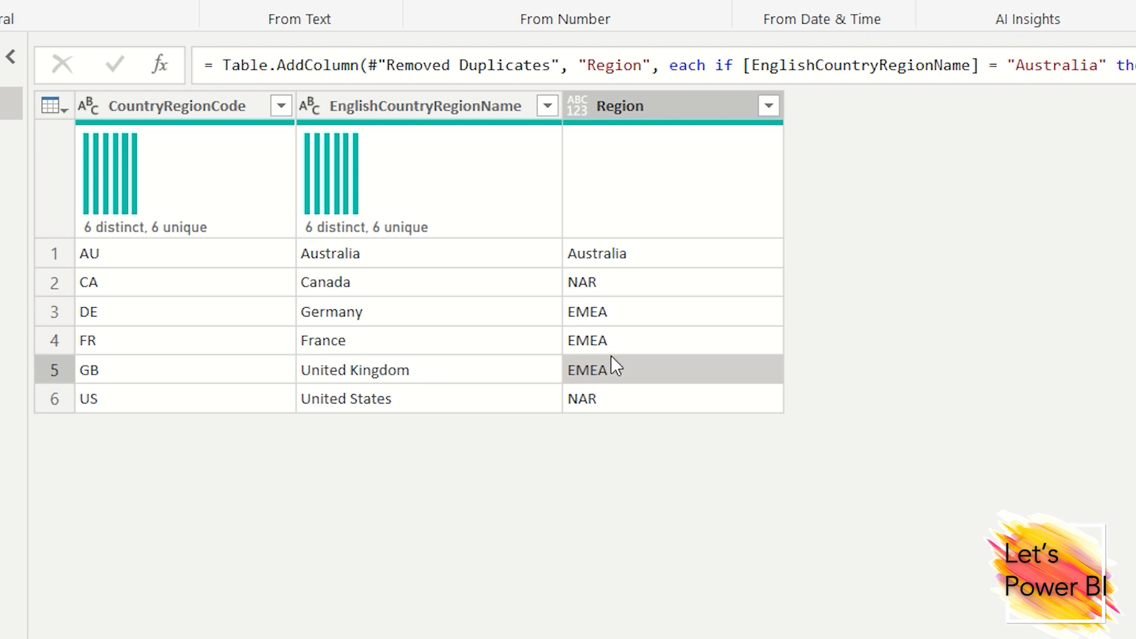
mouse_move(616, 360)
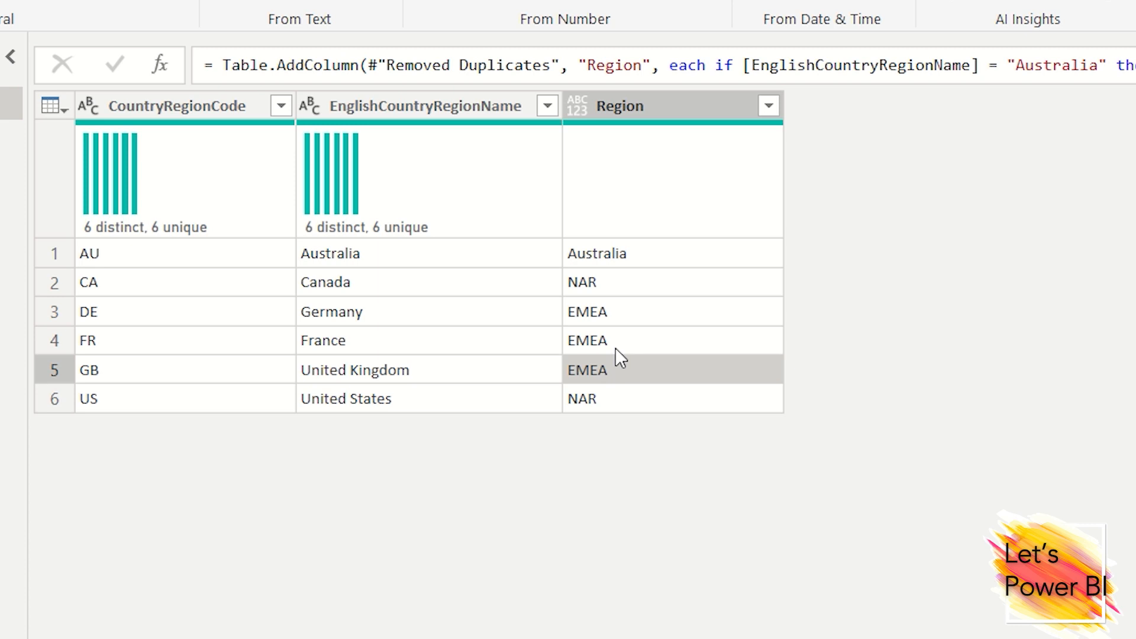
mouse_move(759, 432)
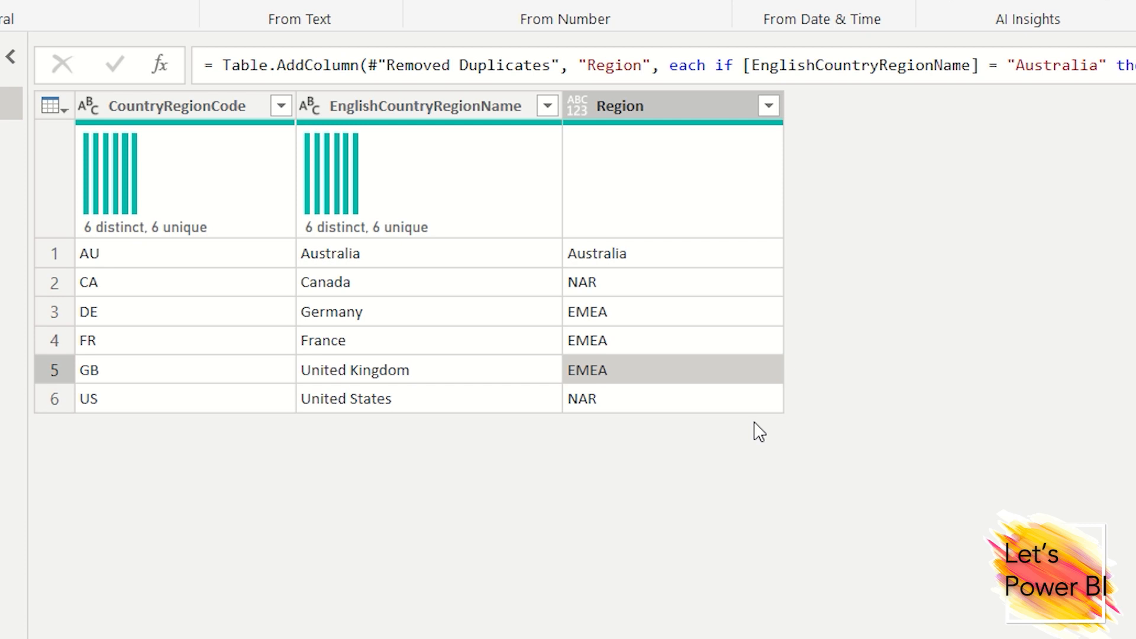
mouse_move(695, 197)
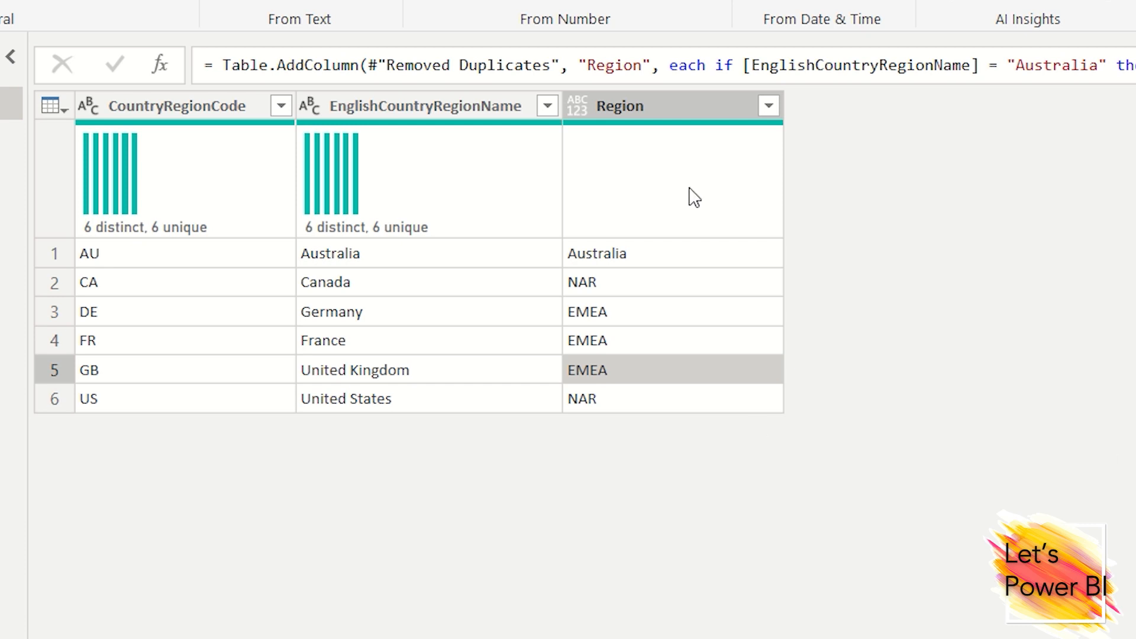
mouse_move(611, 376)
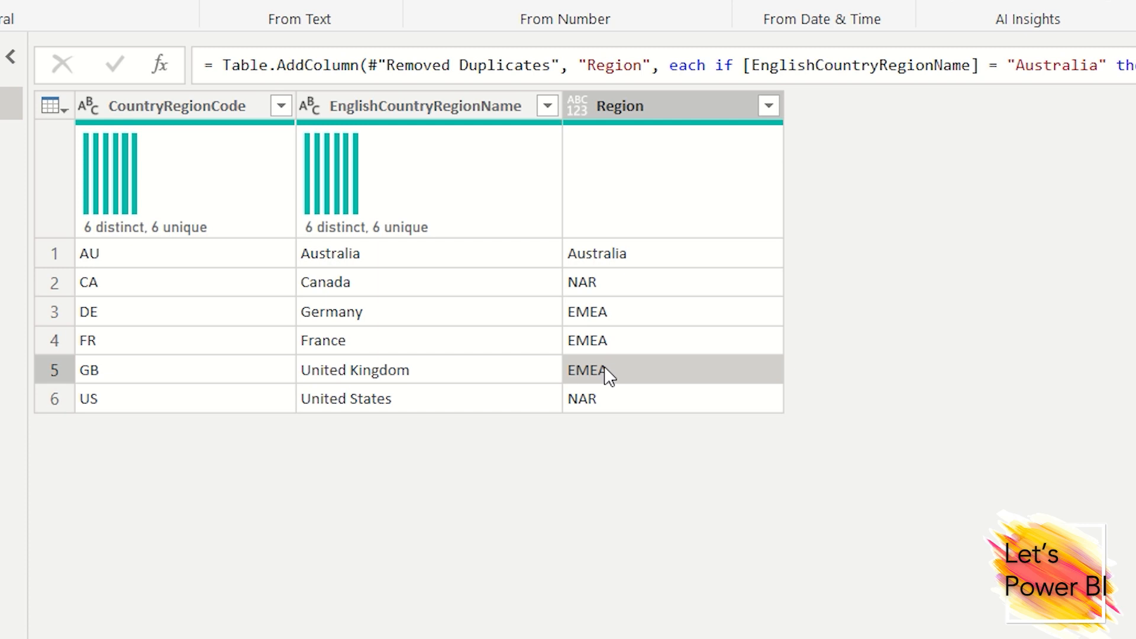
From United Kingdom's EMEA cell, add a Replace Values step swapping EMEA for EMEA
right_click(605, 370)
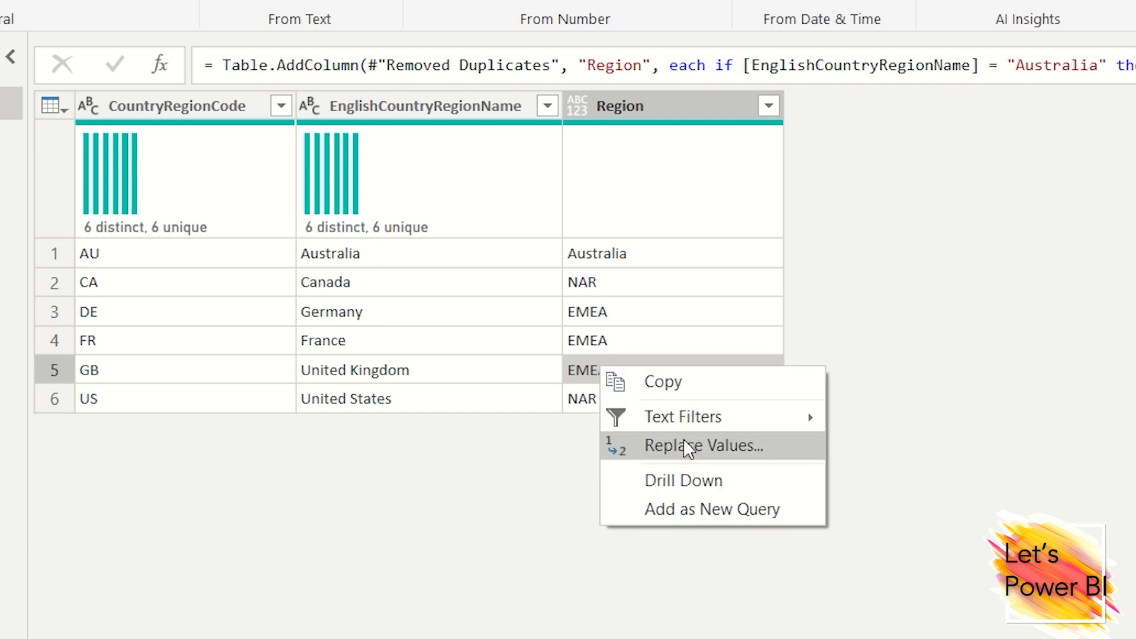
click(703, 445)
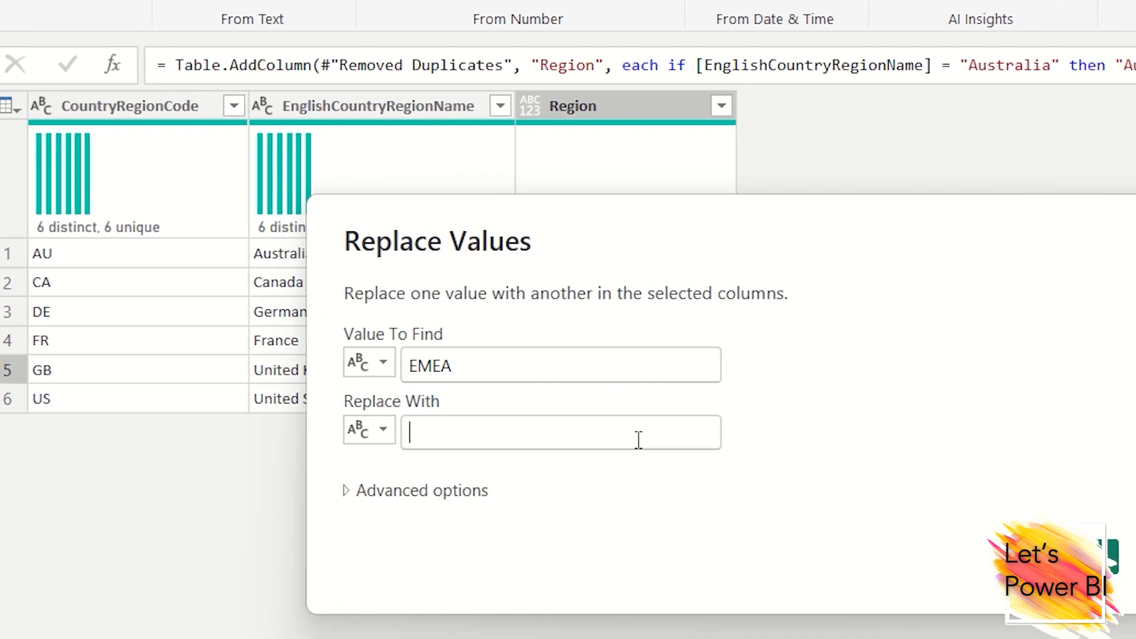
text(U)
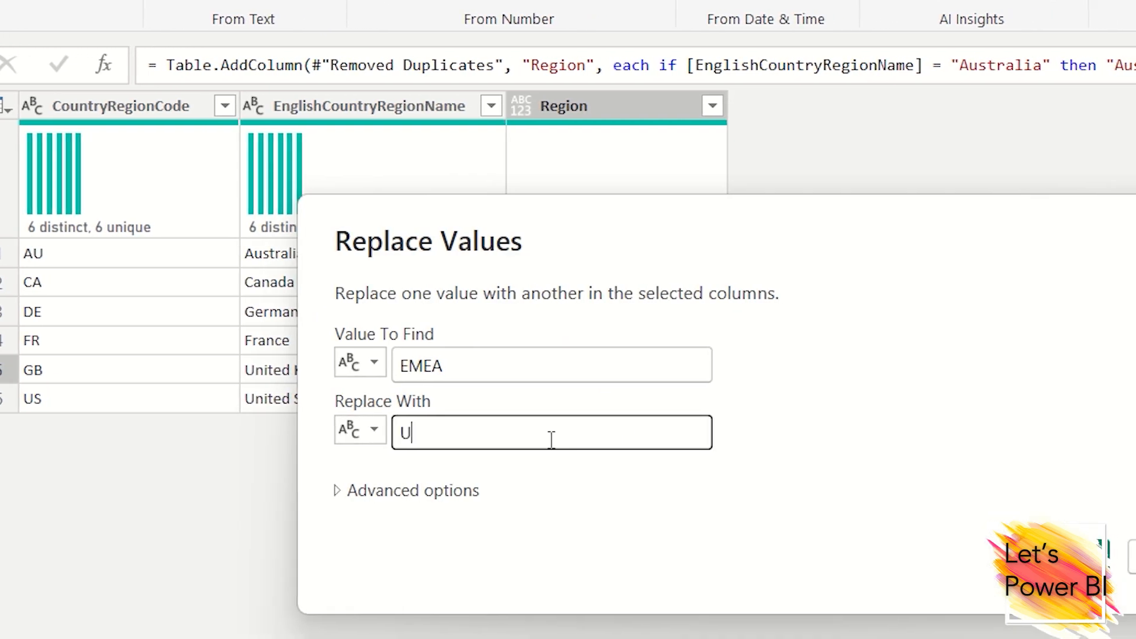
text(EME)
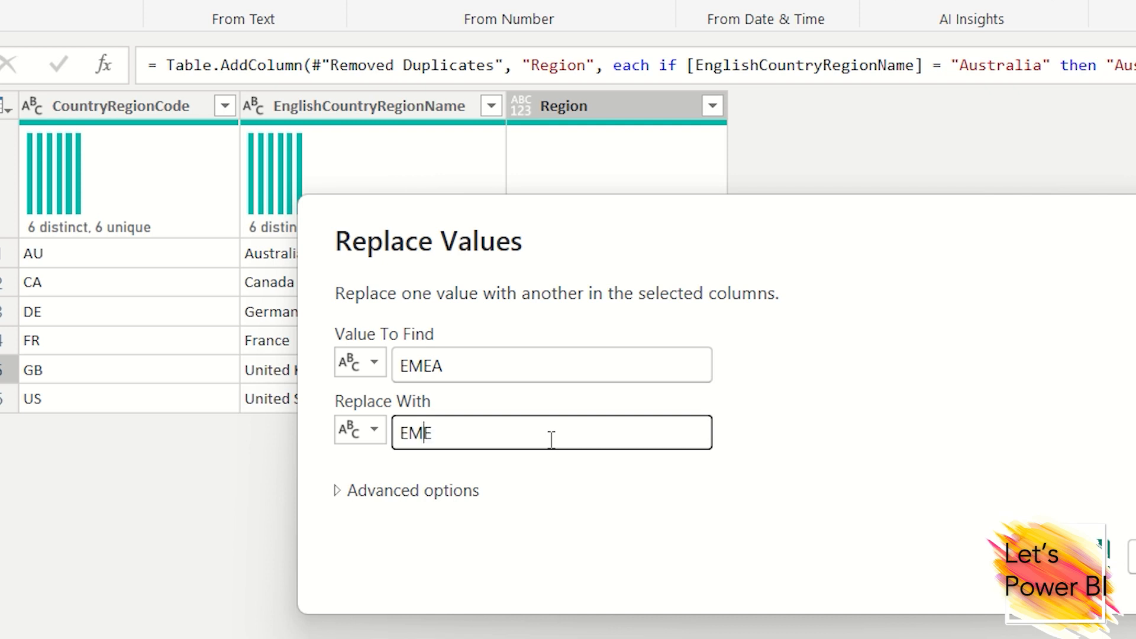
text(A)
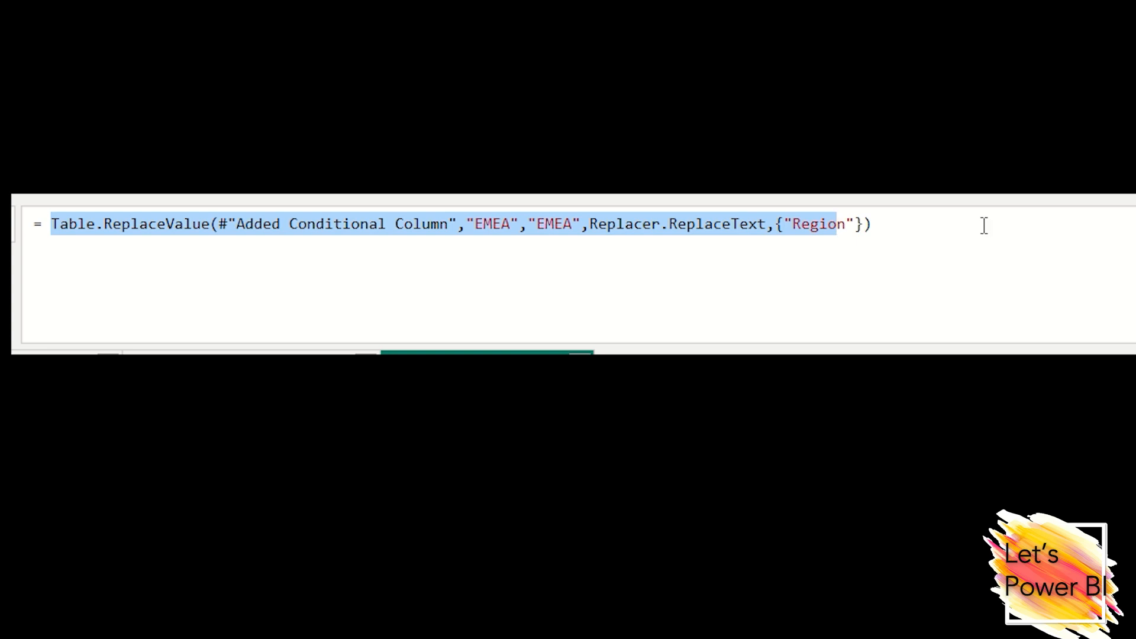
Change the replace formula's find argument from "EMEA" to each [Region] on its own line
click(484, 223)
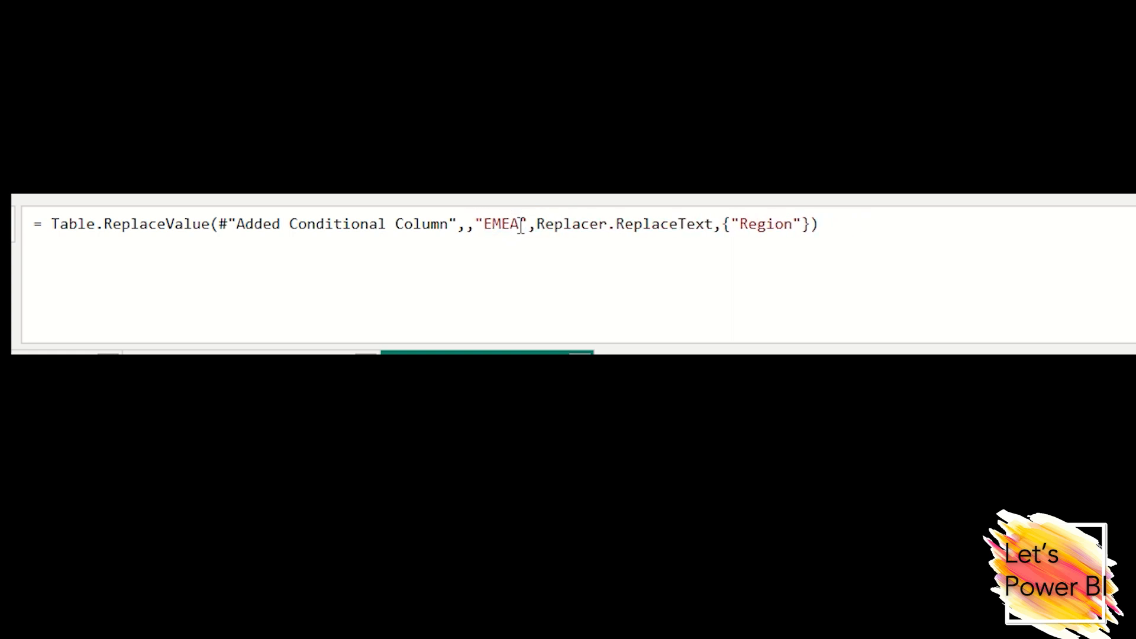
key(Enter)
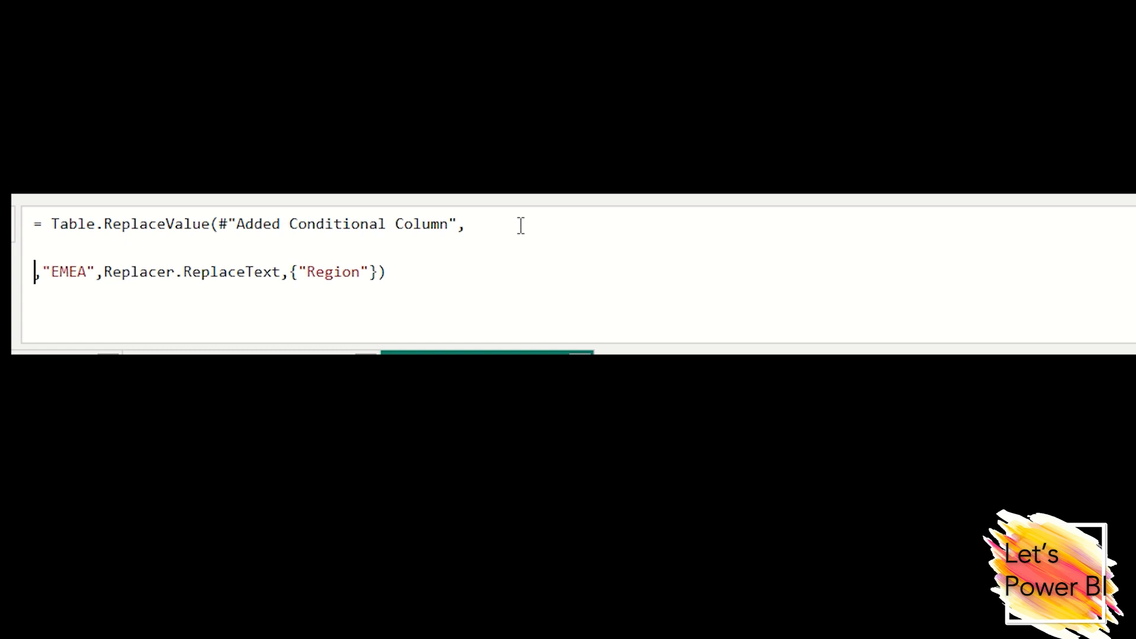
text(e)
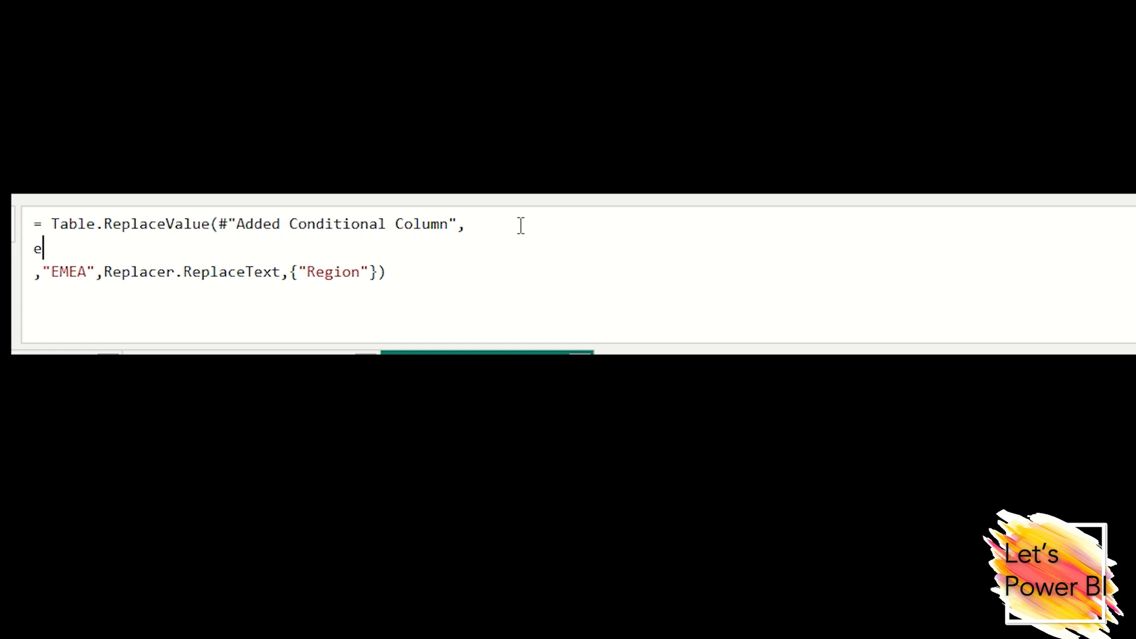
text(ach)
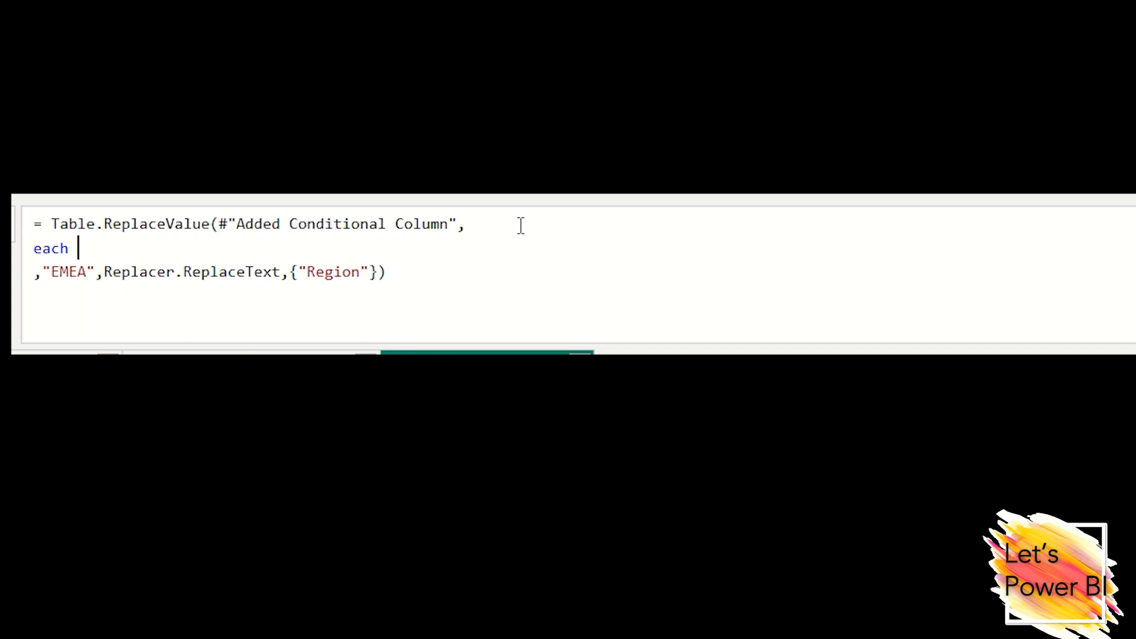
text([])
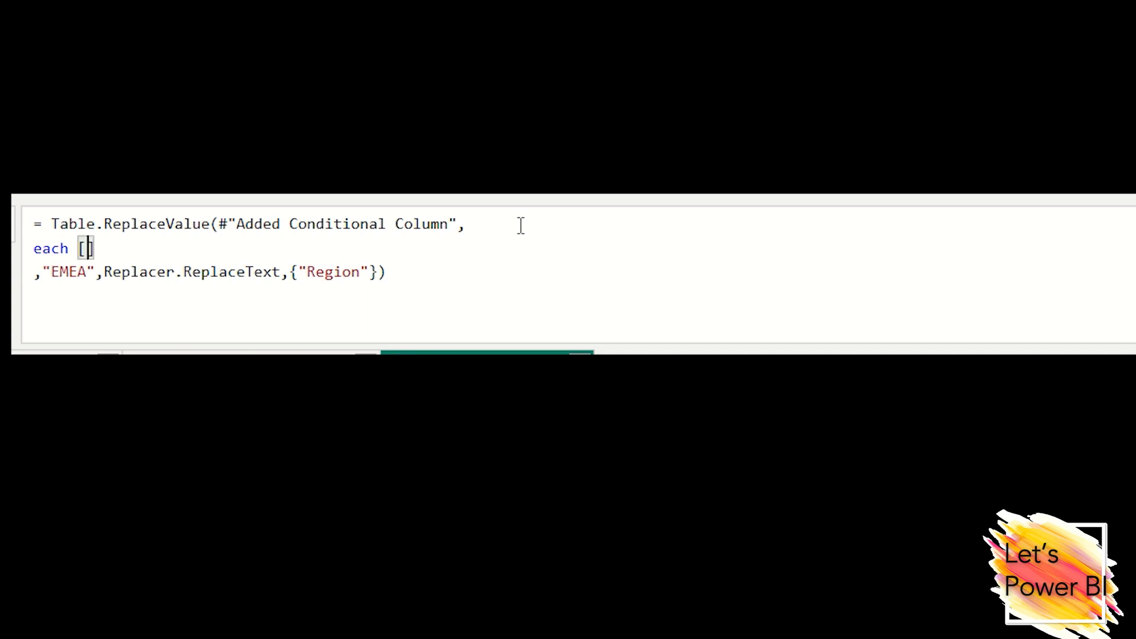
text(Region)
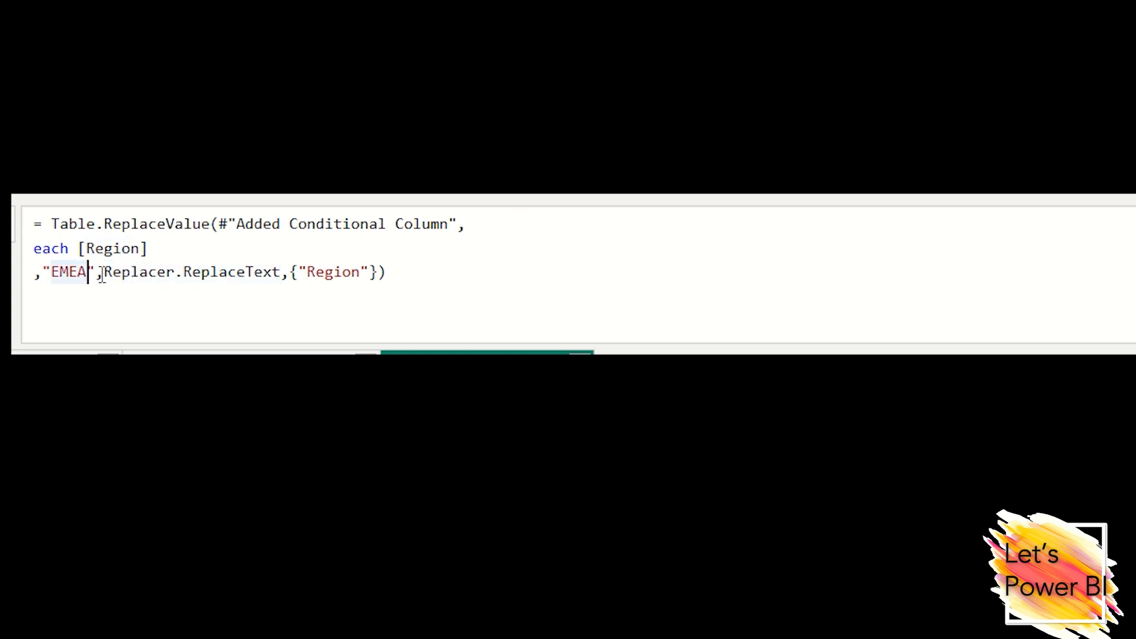
double_click(66, 271)
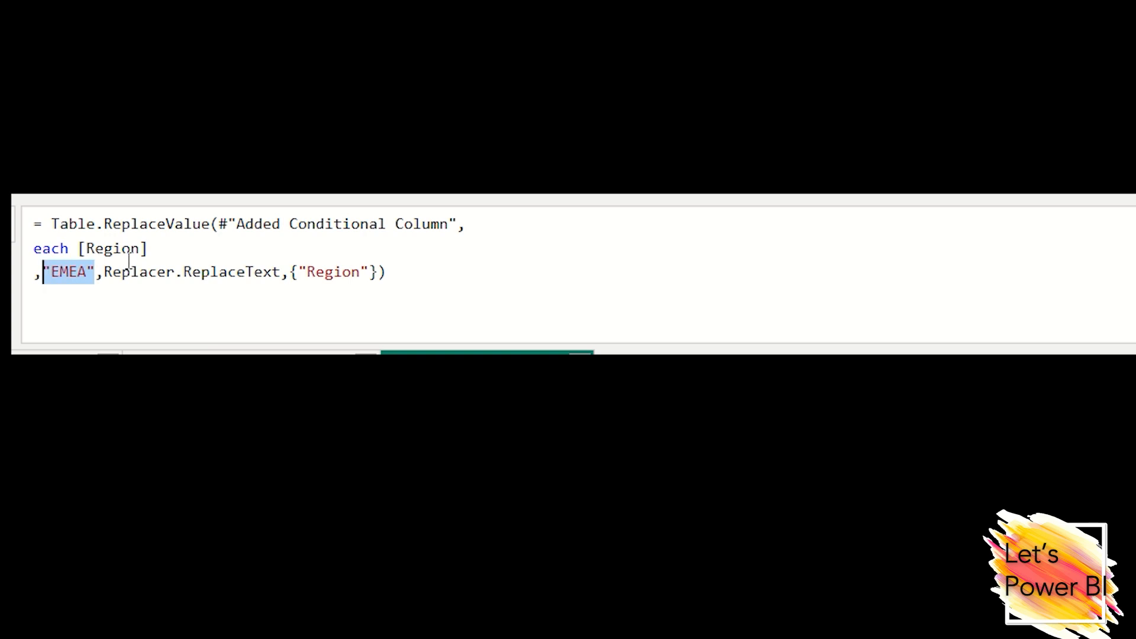
Type the replacement condition: each if [EnglishCountryRegionName] = "United Kingdom"
text(each)
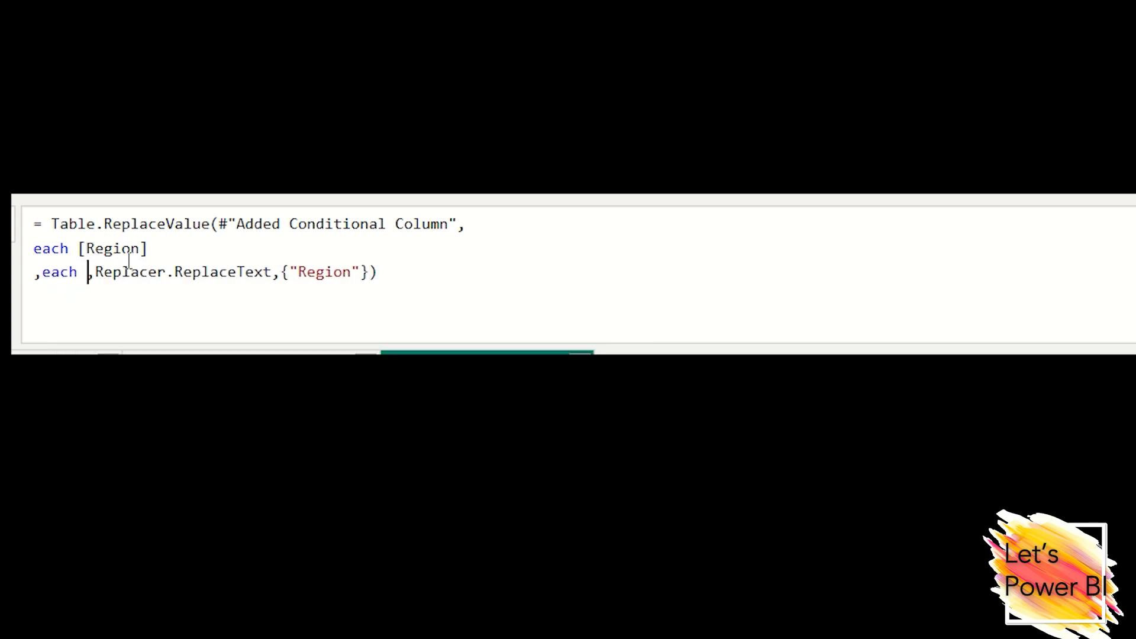
text(if)
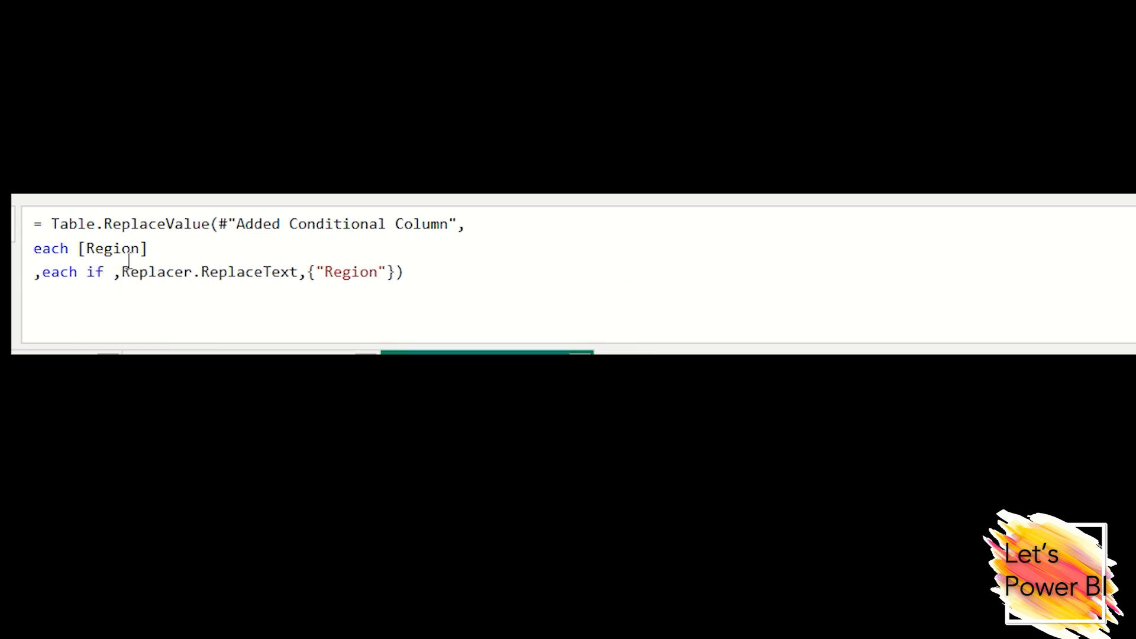
text([])
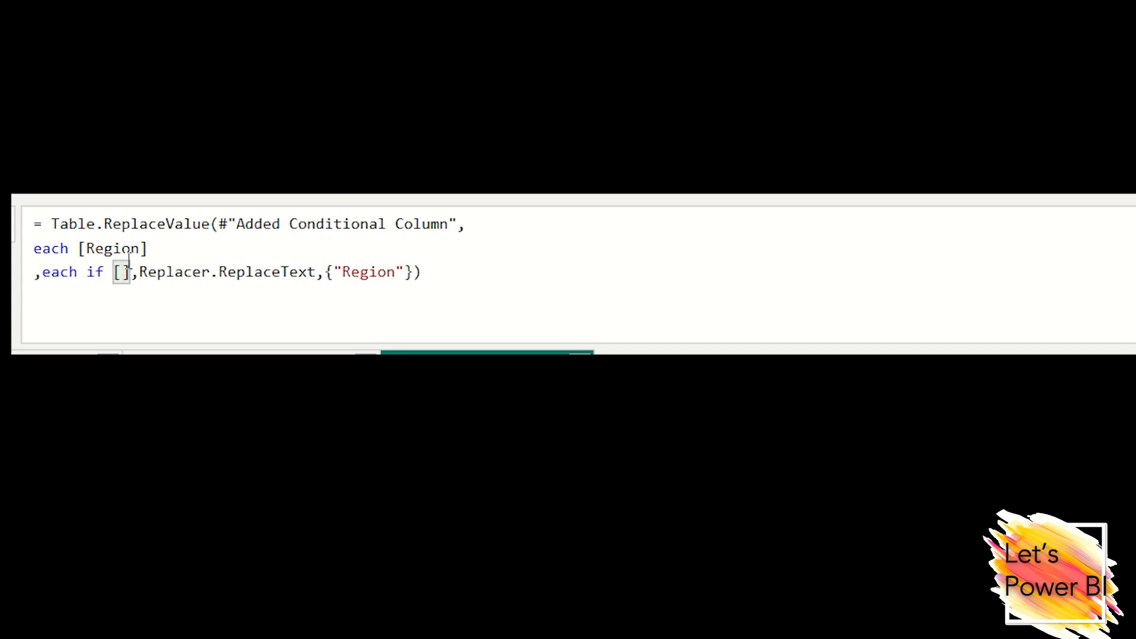
text(Engl)
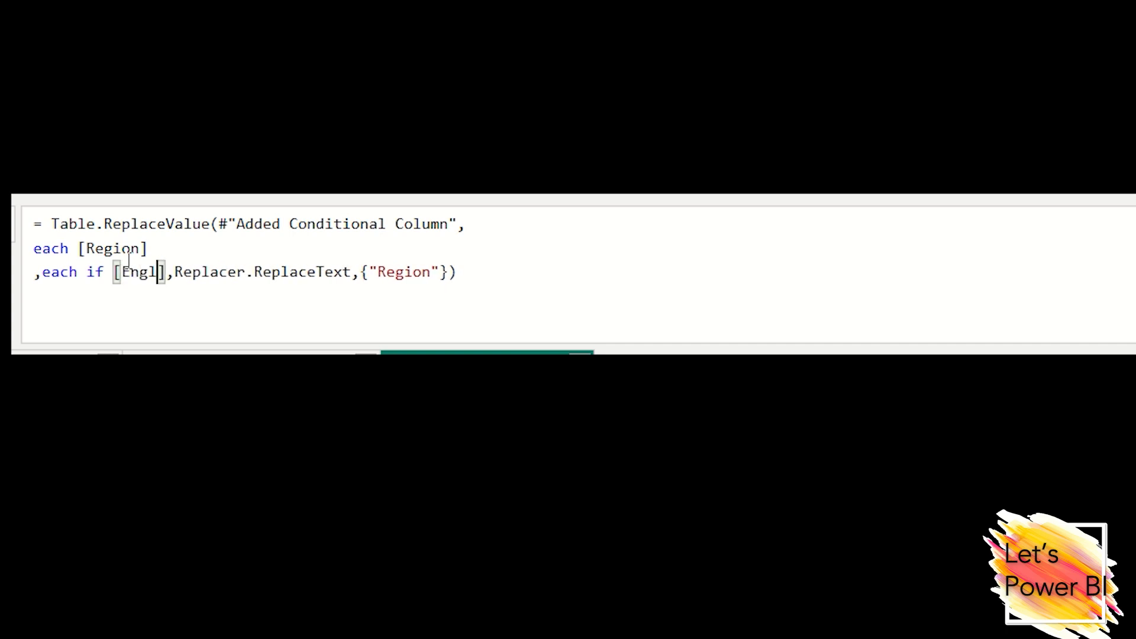
text(ishCo)
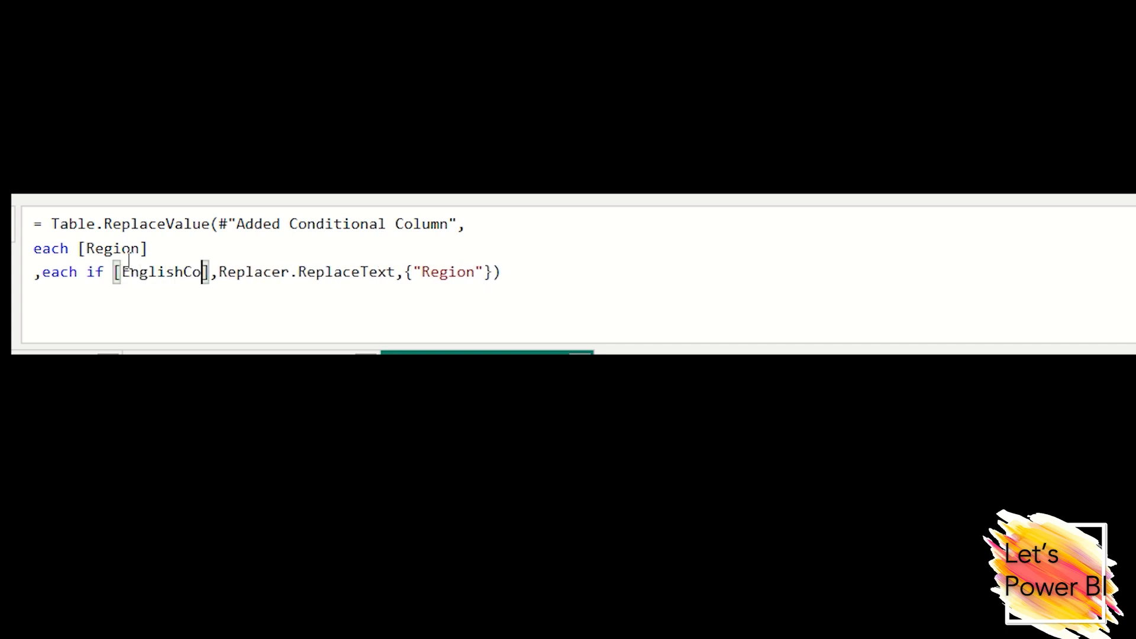
text(untryRegio)
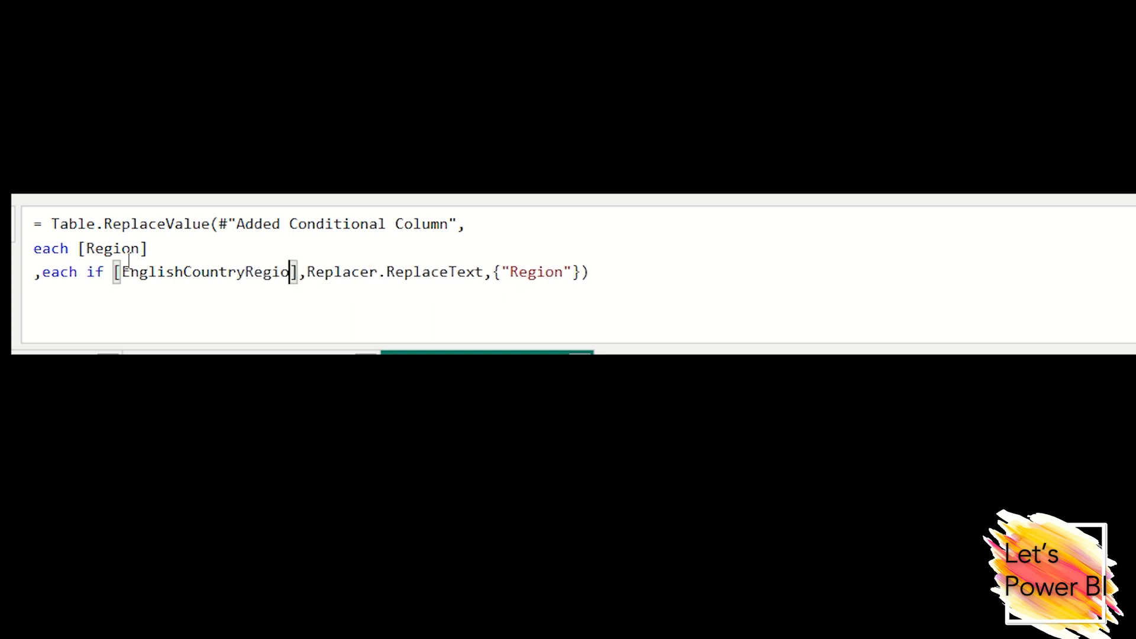
text(Name)
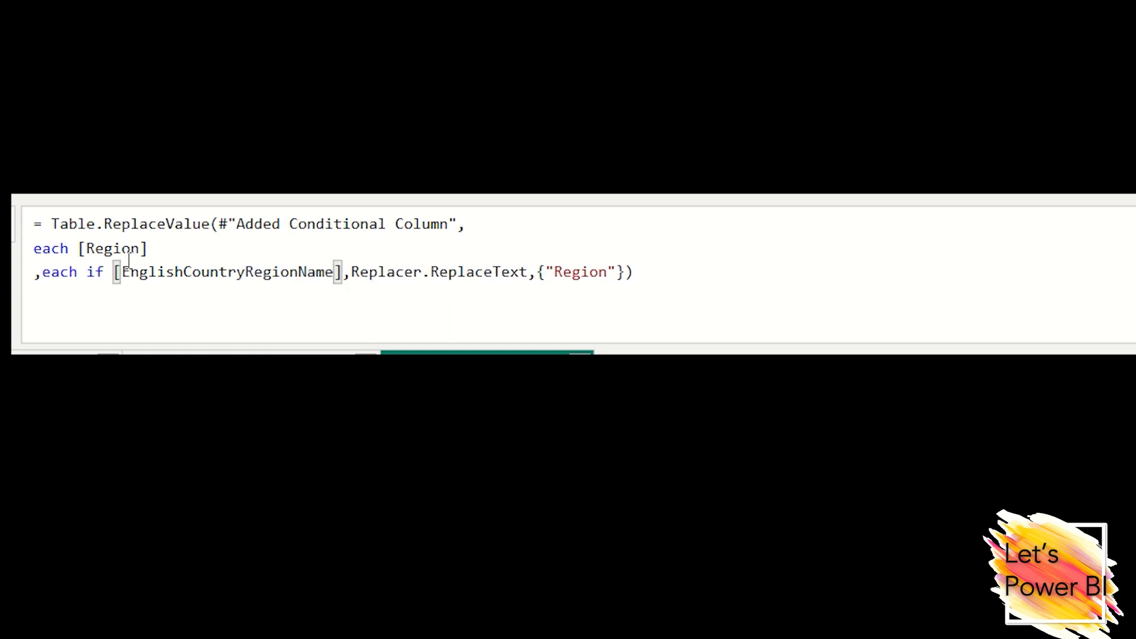
text(=)
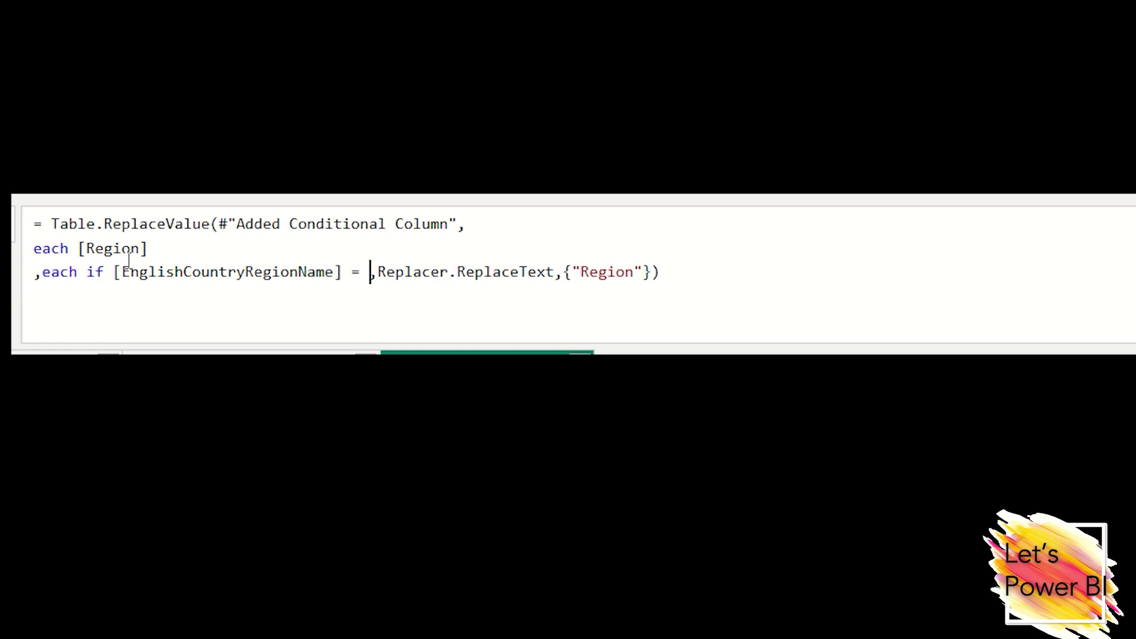
text(Uni)
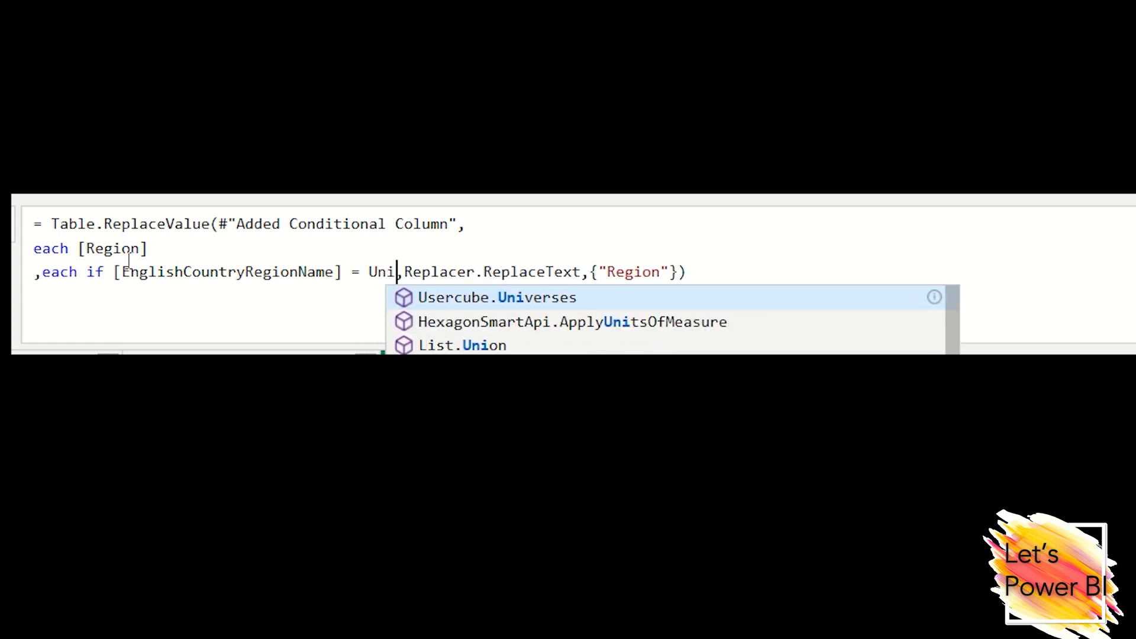
text(te)
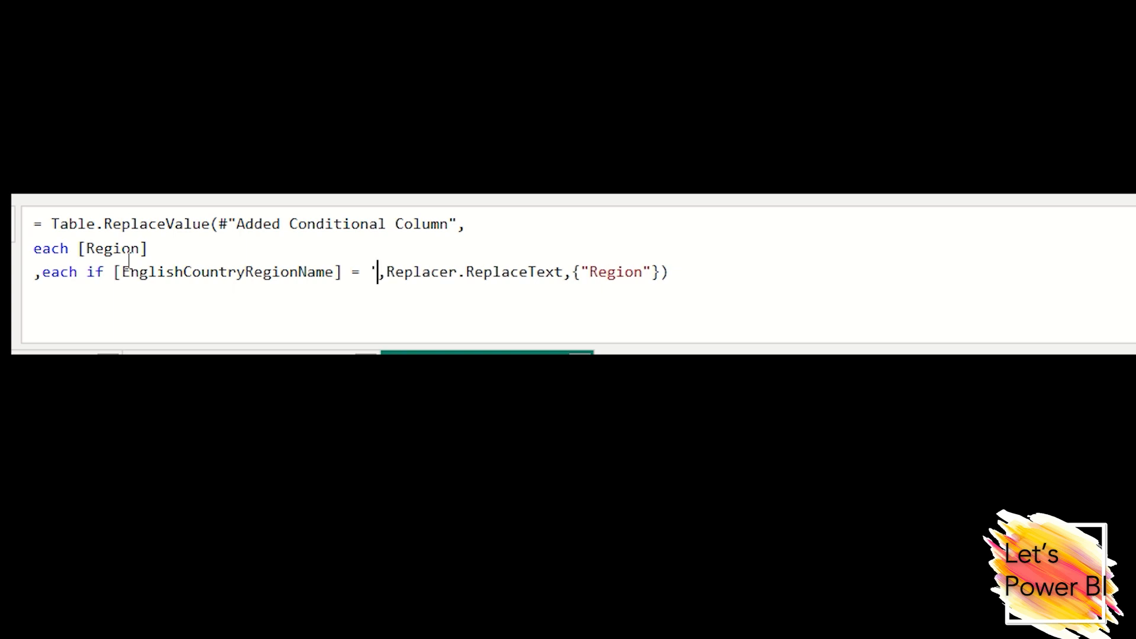
text(United K)
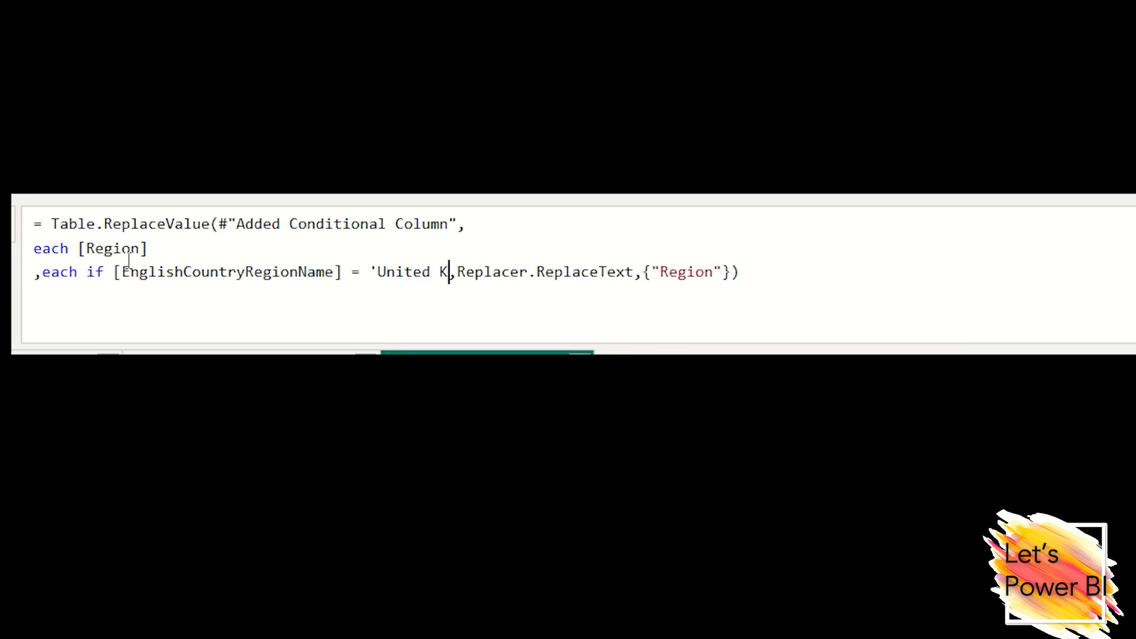
text(ingdom)
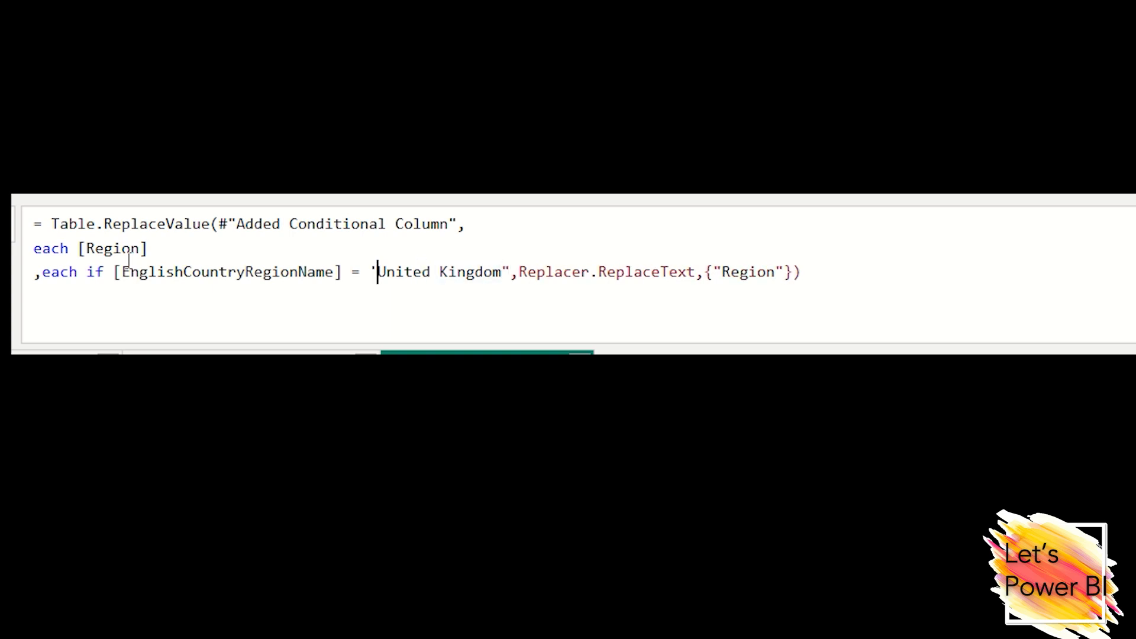
text(")
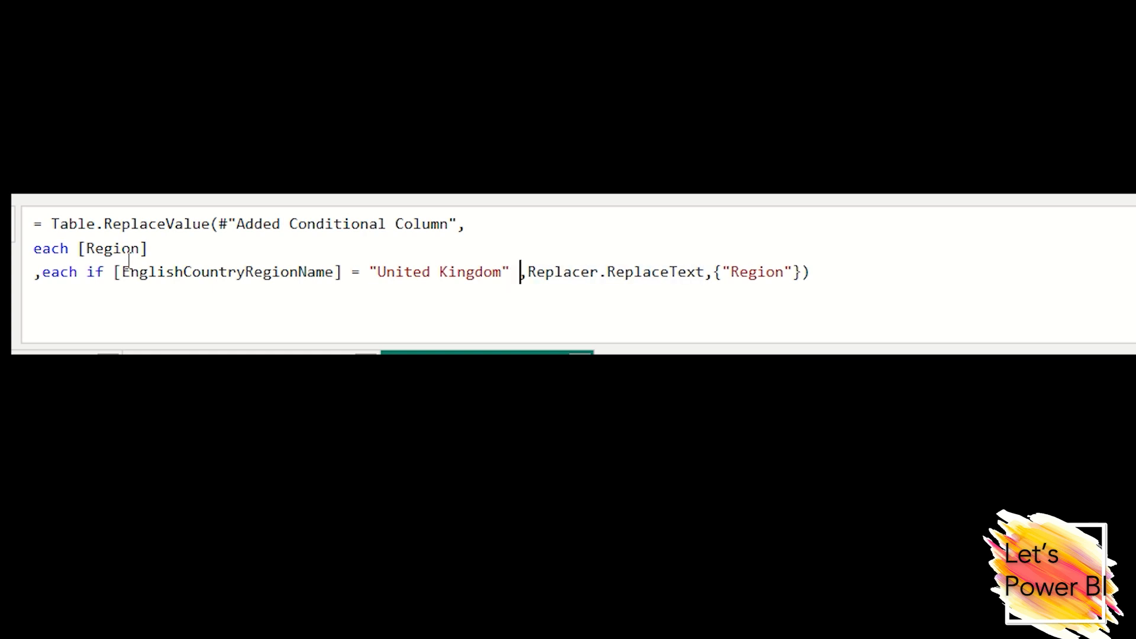
Finish it with then "United Kingdom" else [Region], placing the branches on separate lines
text(then)
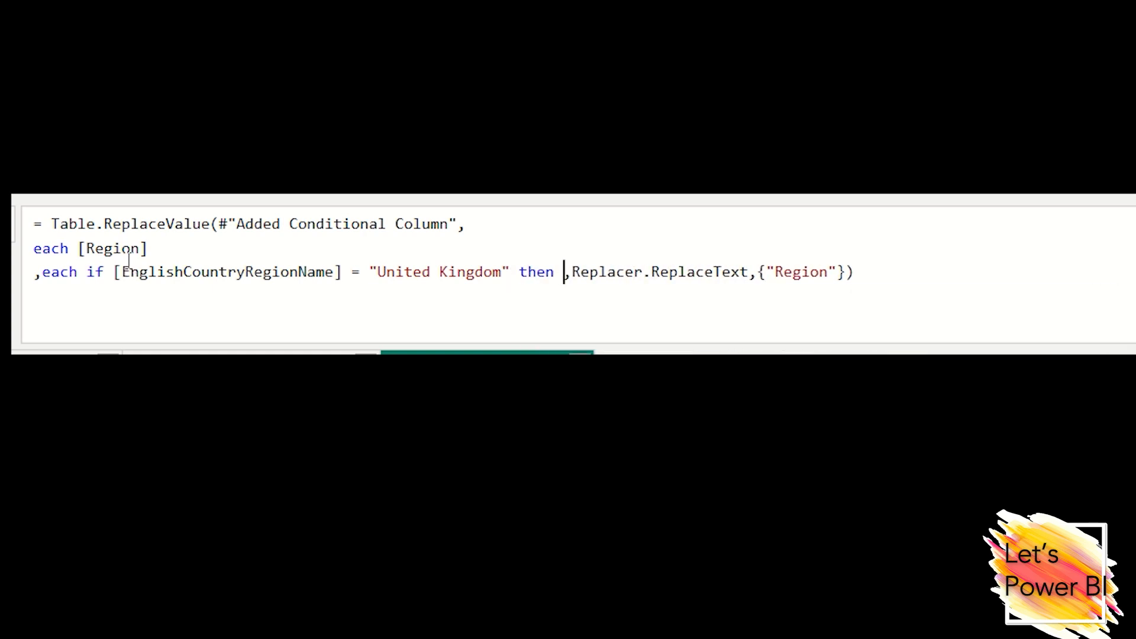
text("United ")
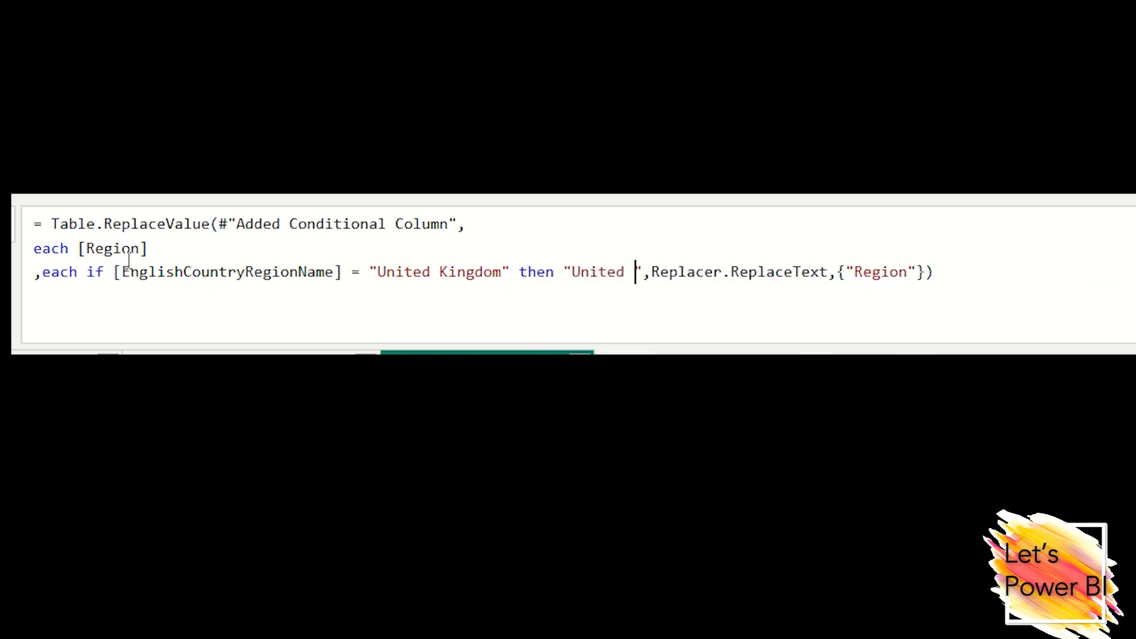
text(Kingdom)
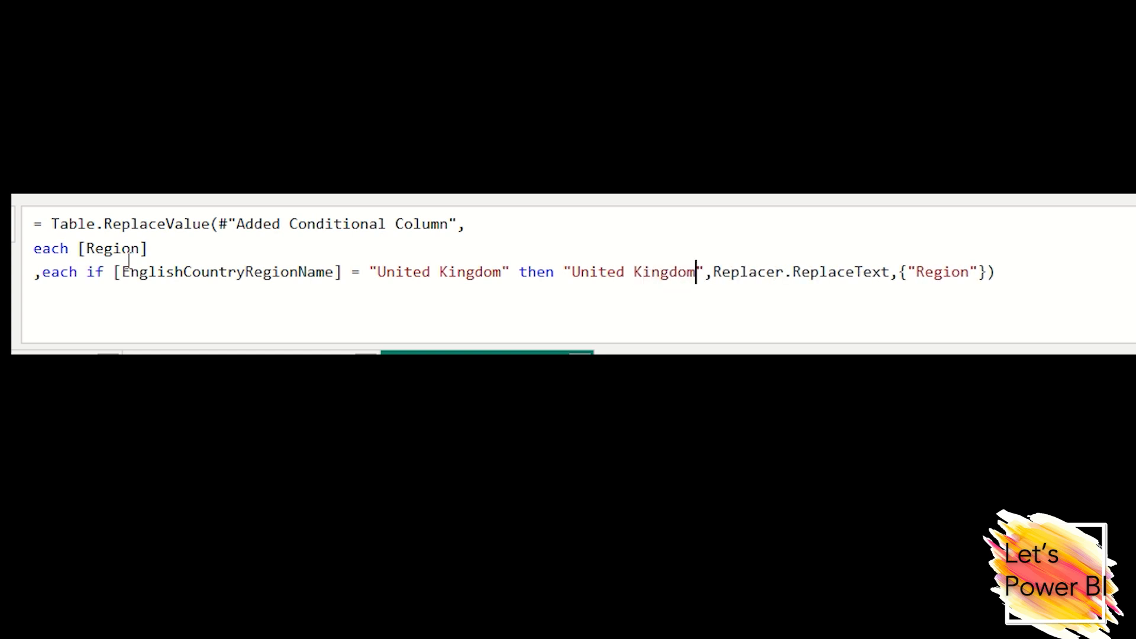
text(else [)
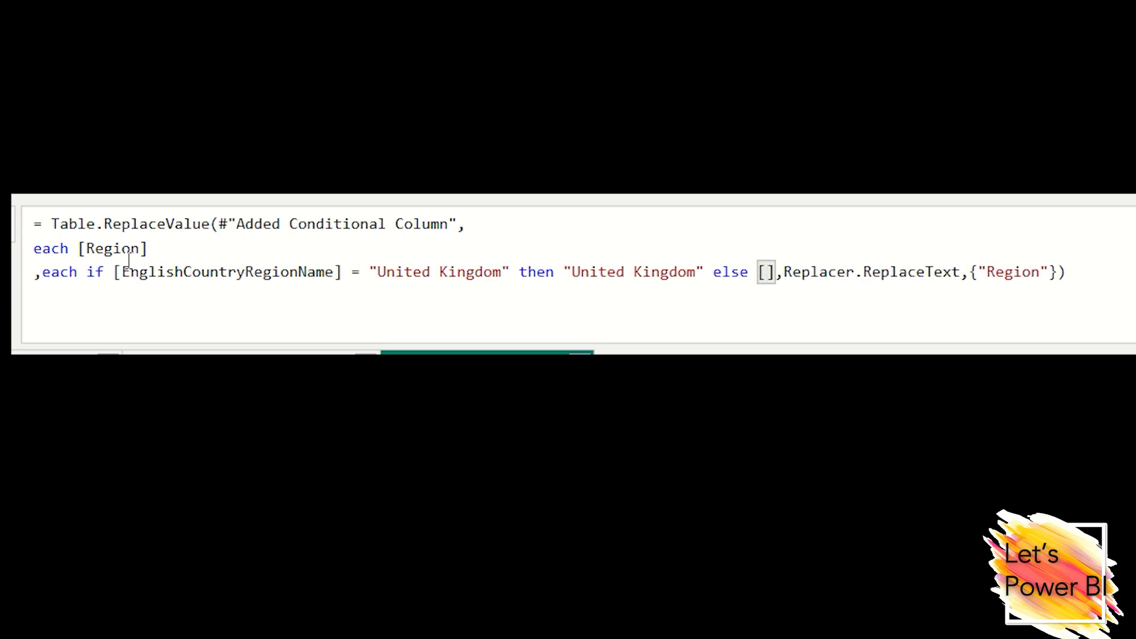
text(Region)
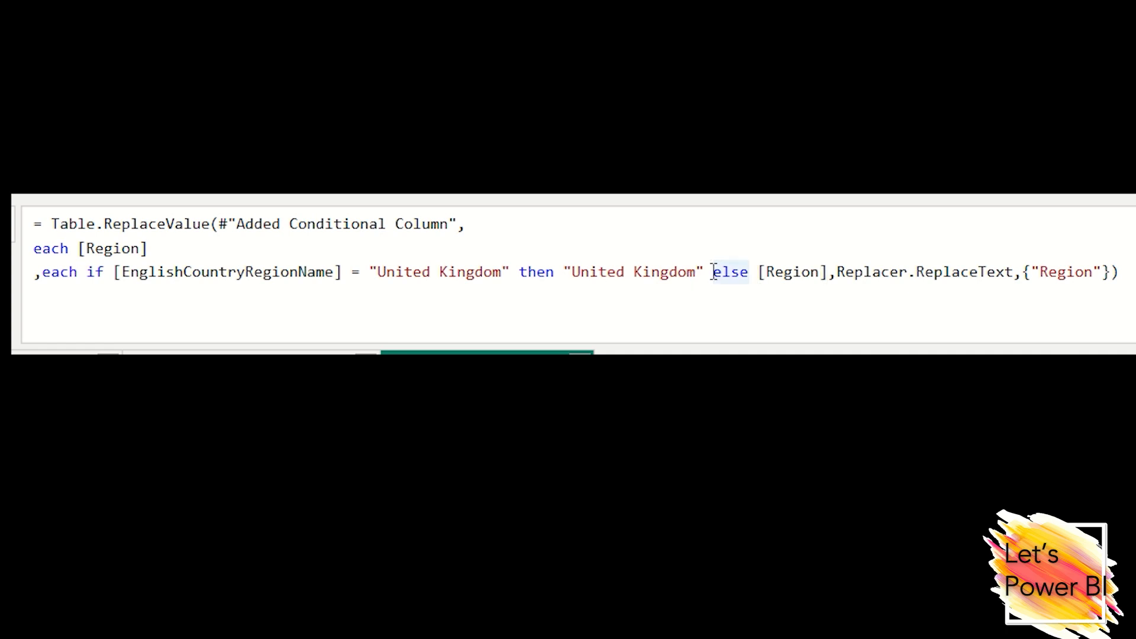
key(Enter)
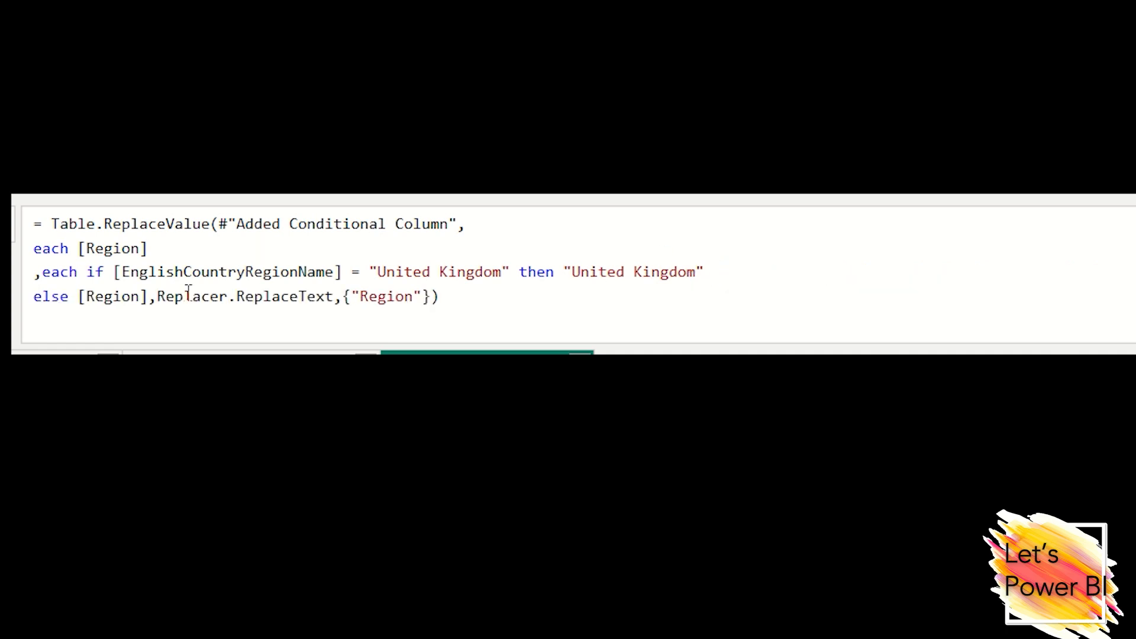
key(Enter)
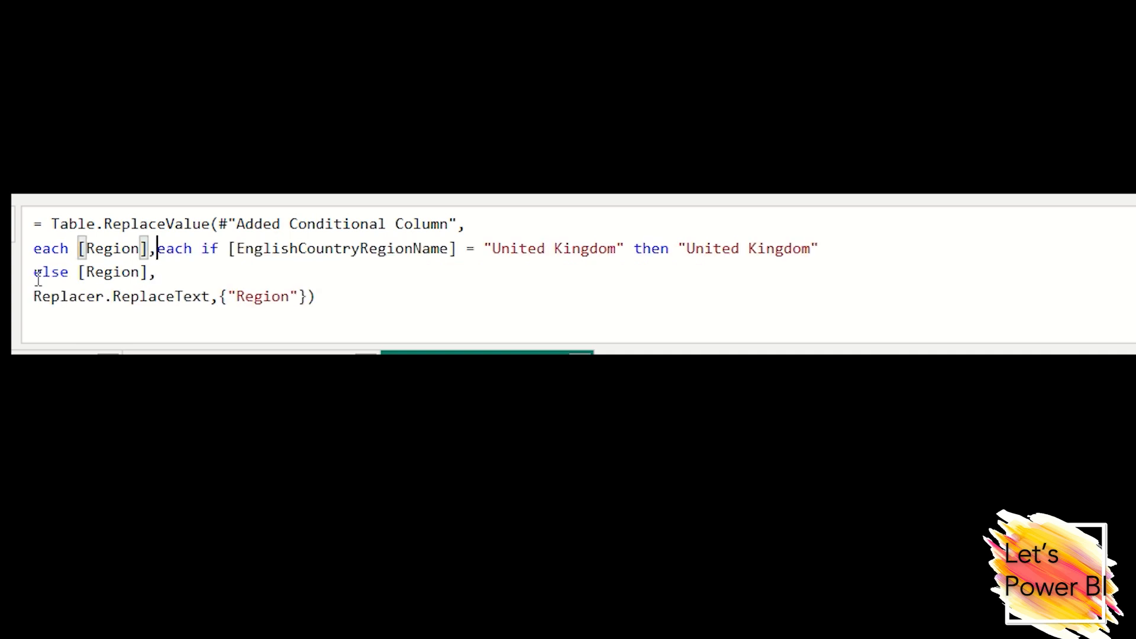
key(Enter)
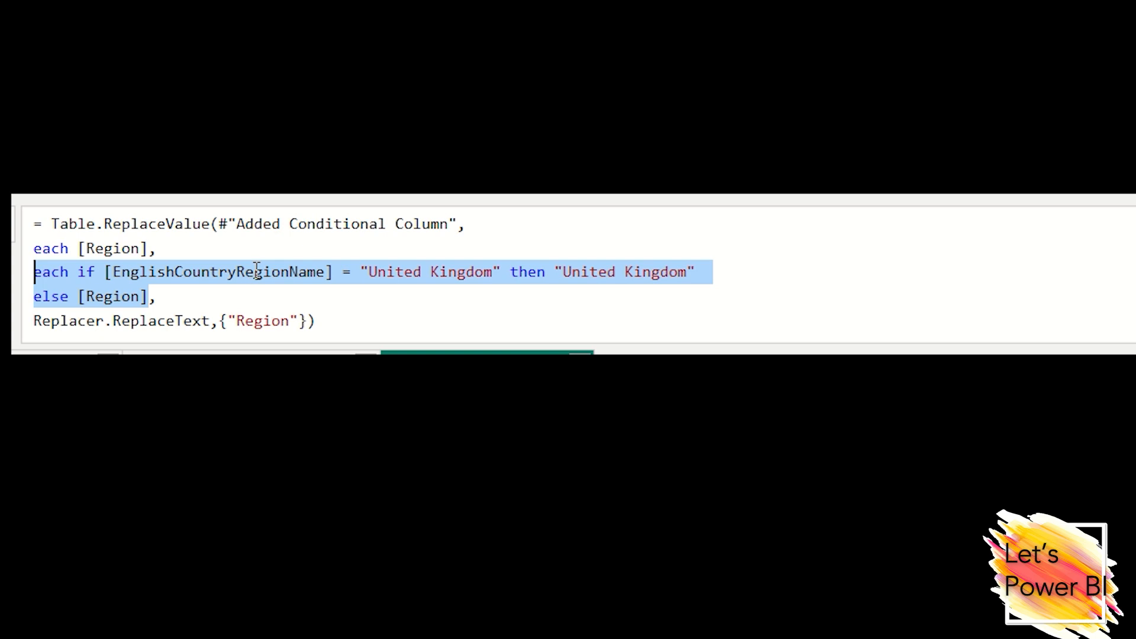
mouse_move(462, 287)
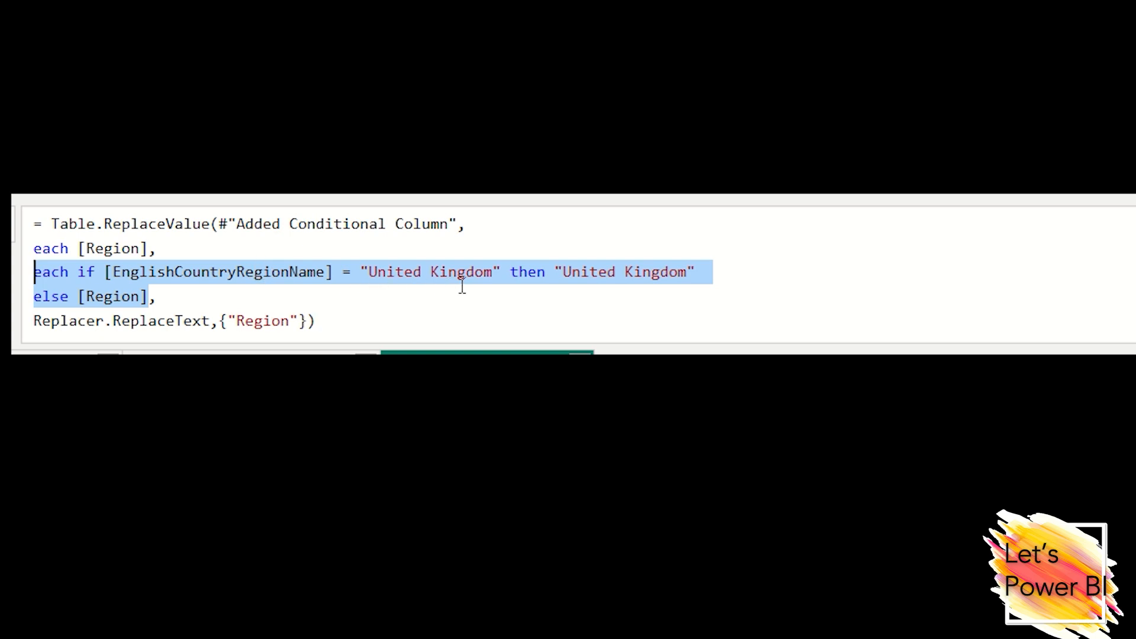
mouse_move(254, 254)
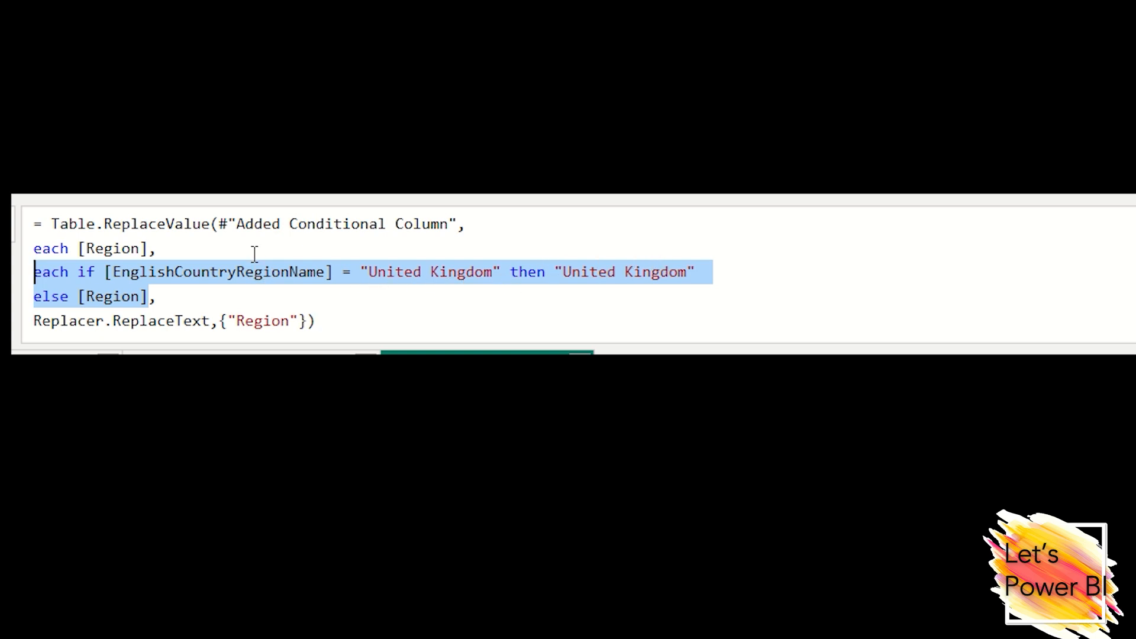
mouse_move(215, 261)
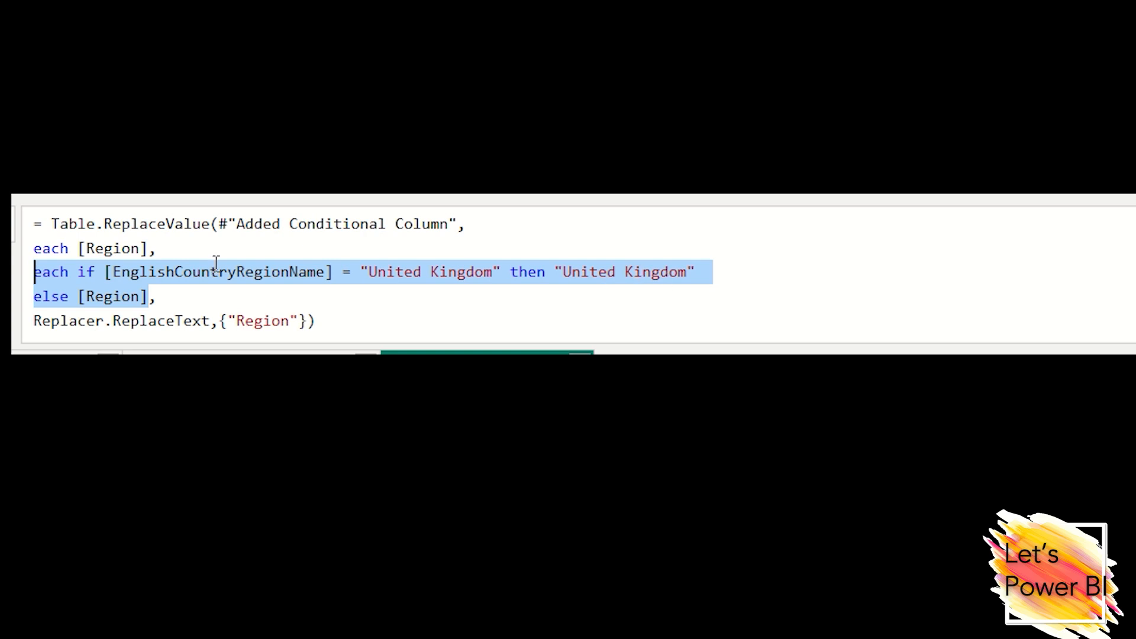
mouse_move(87, 308)
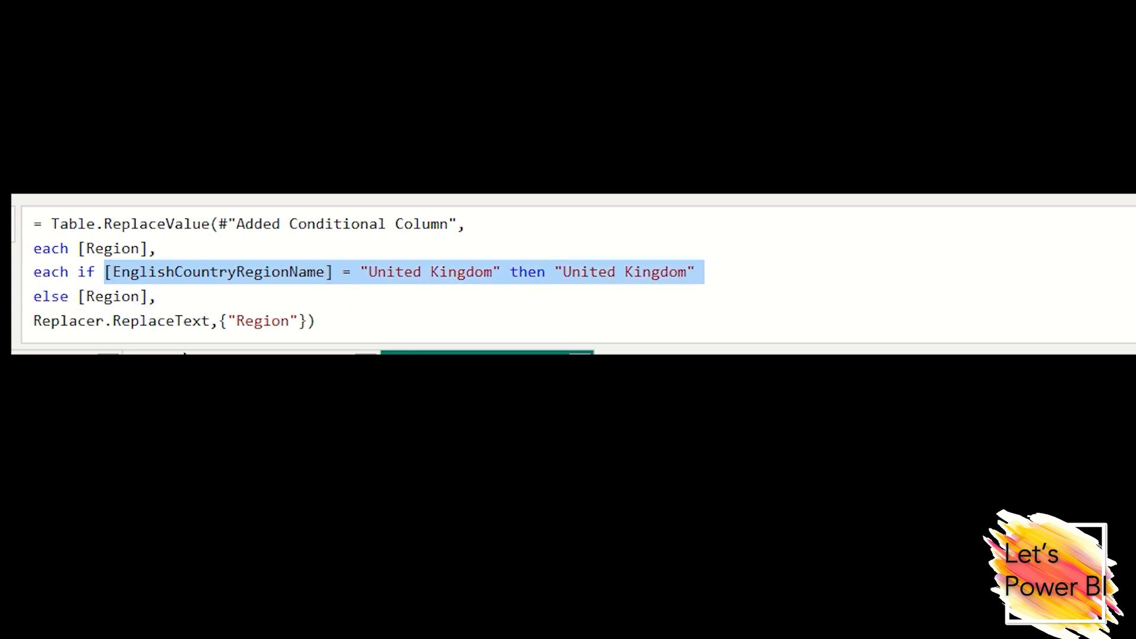
mouse_move(217, 296)
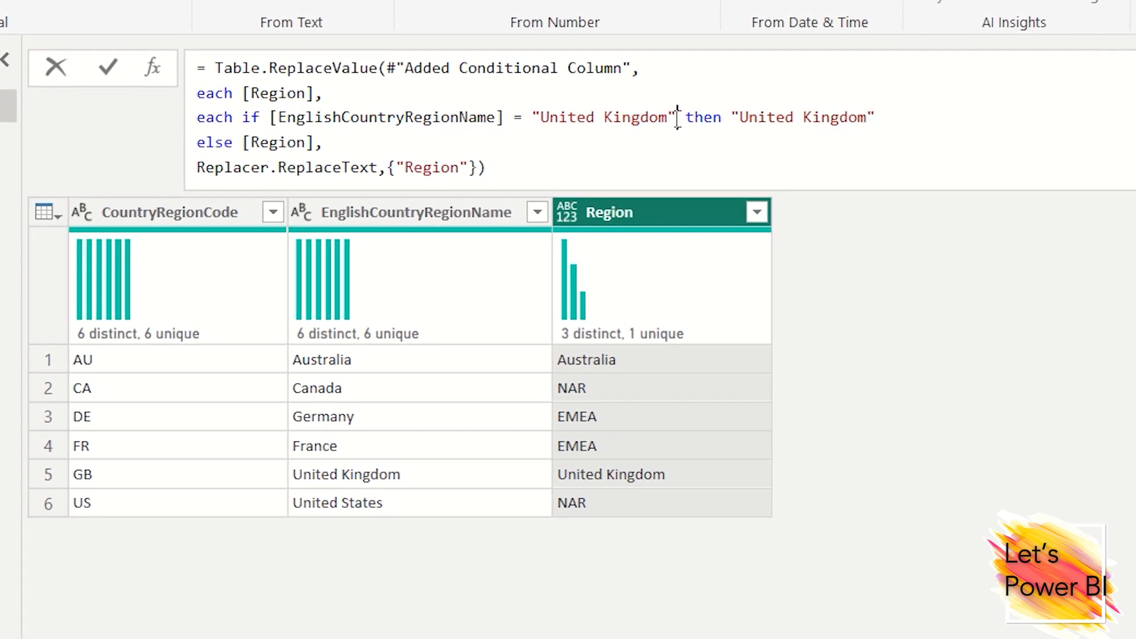
Extend the replace condition with and [CountryRegionCode] = "FR"
text(a)
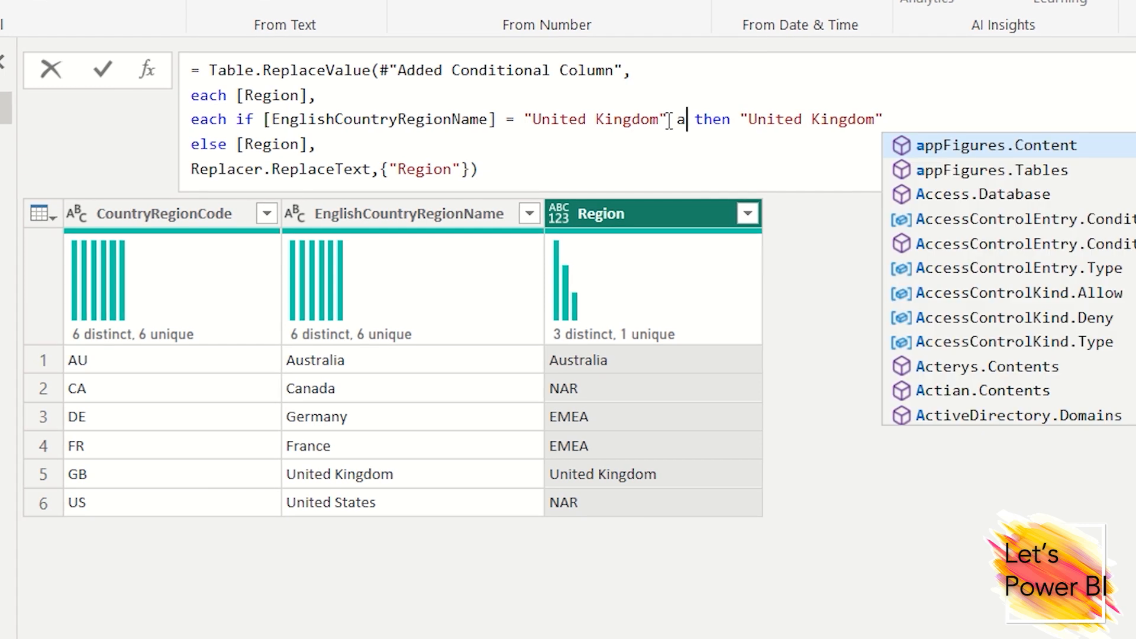
text(nd)
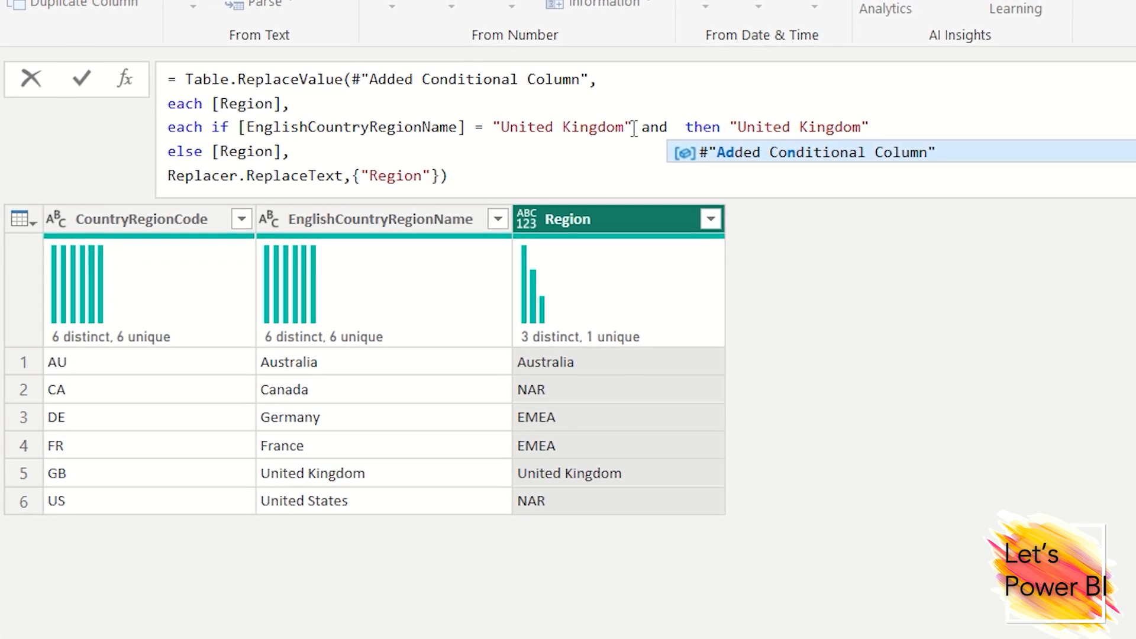
text([CountryRegionCode] = "FR)
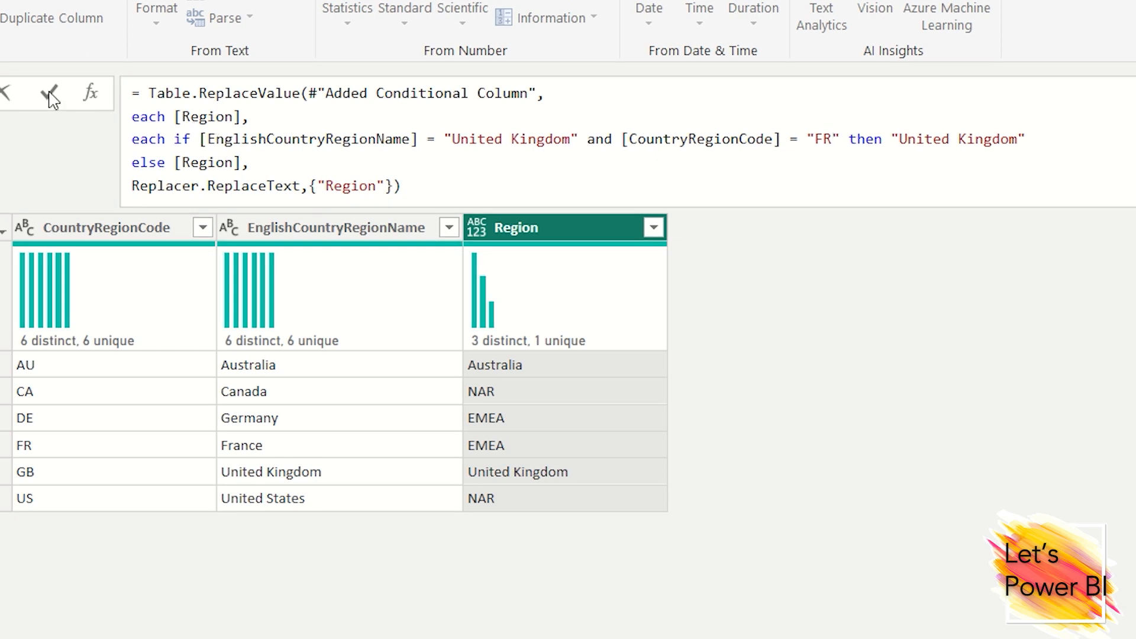
Commit the two-condition Table.ReplaceValue formula, so GB's Region returns to EMEA
click(49, 93)
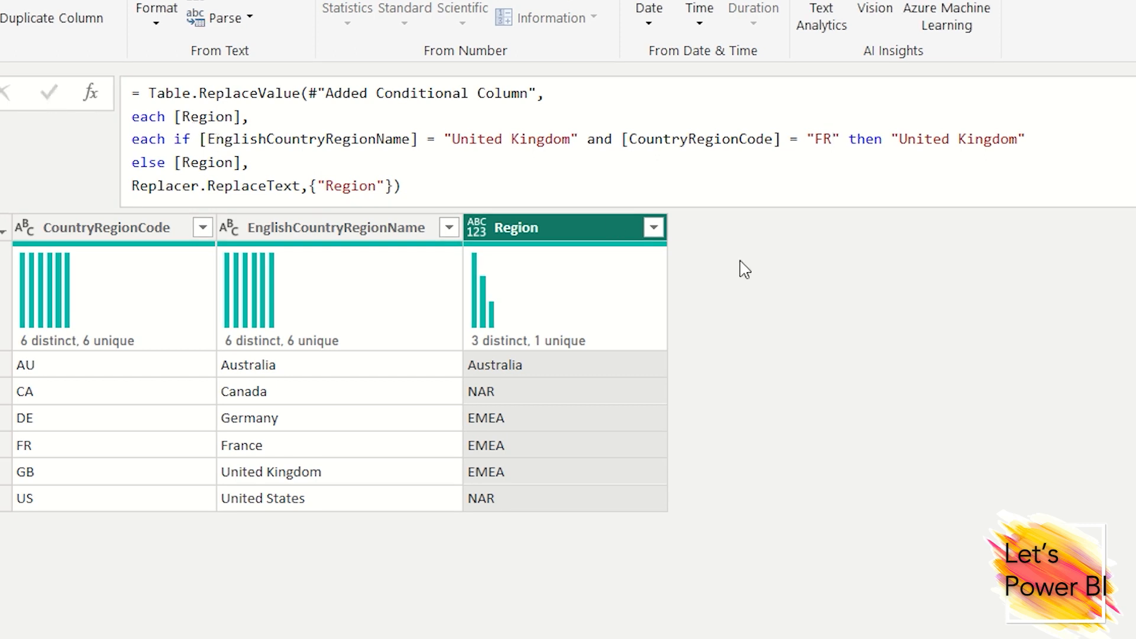
mouse_move(533, 148)
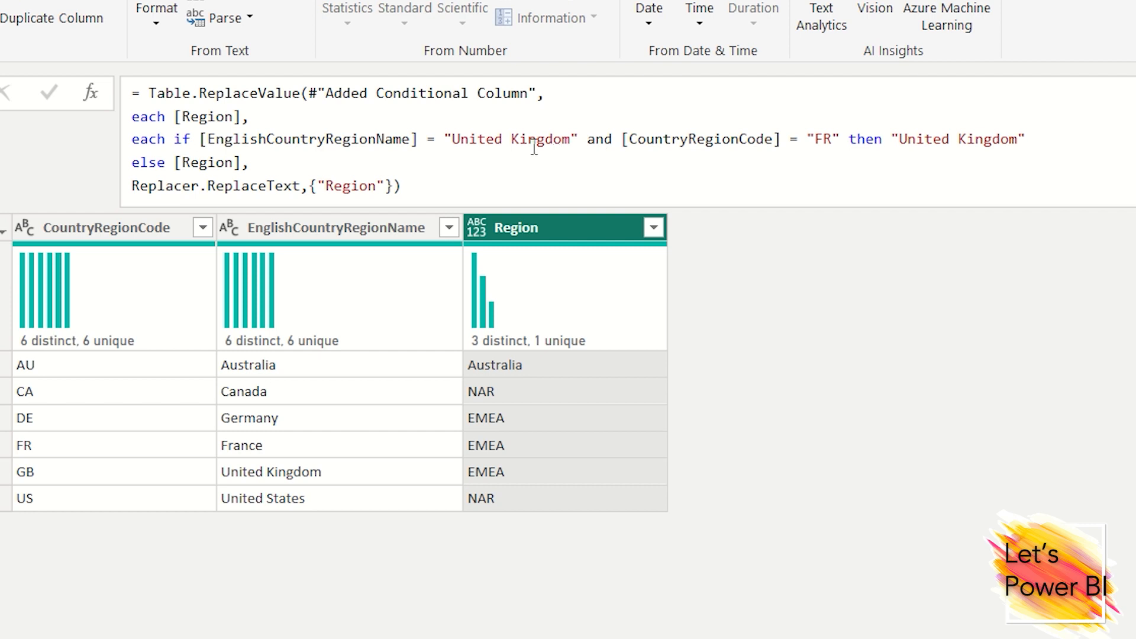
mouse_move(626, 159)
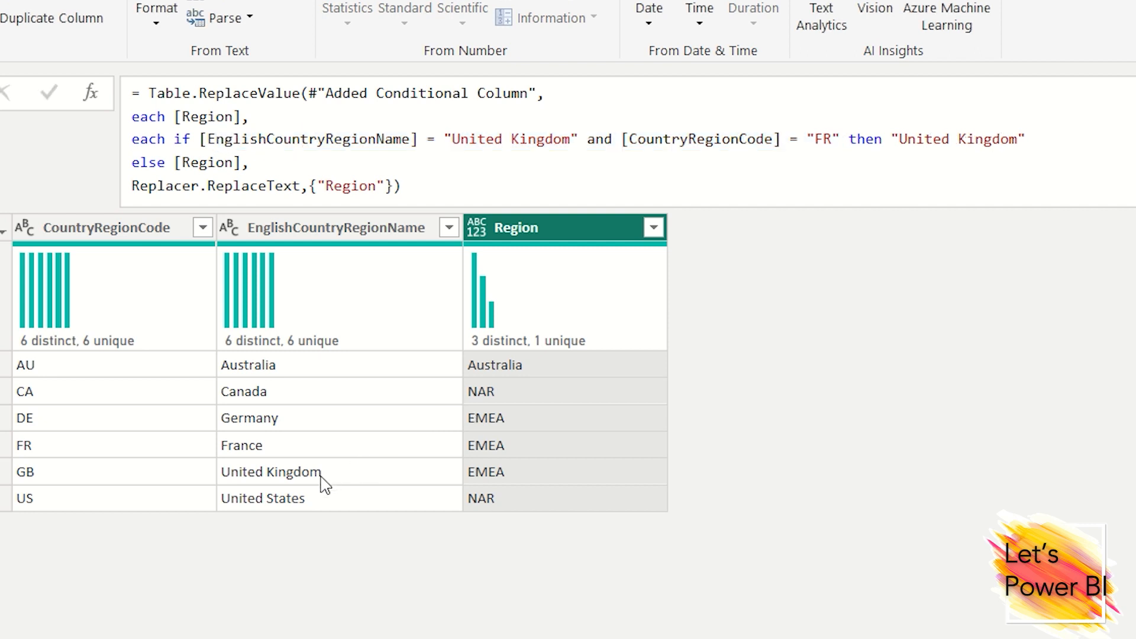
mouse_move(197, 472)
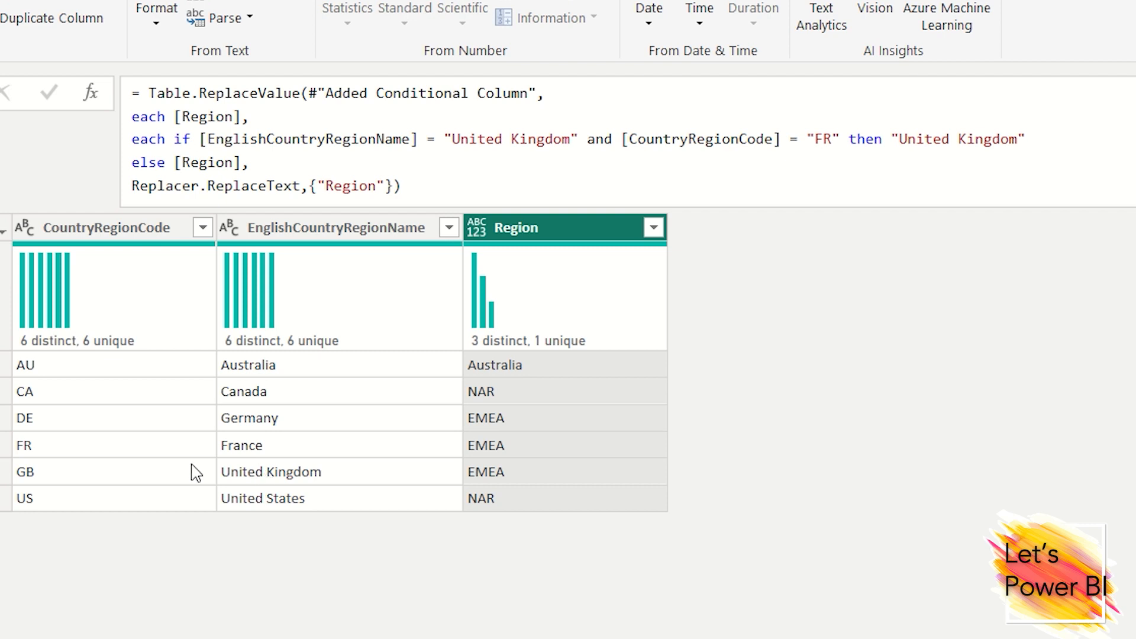
mouse_move(281, 491)
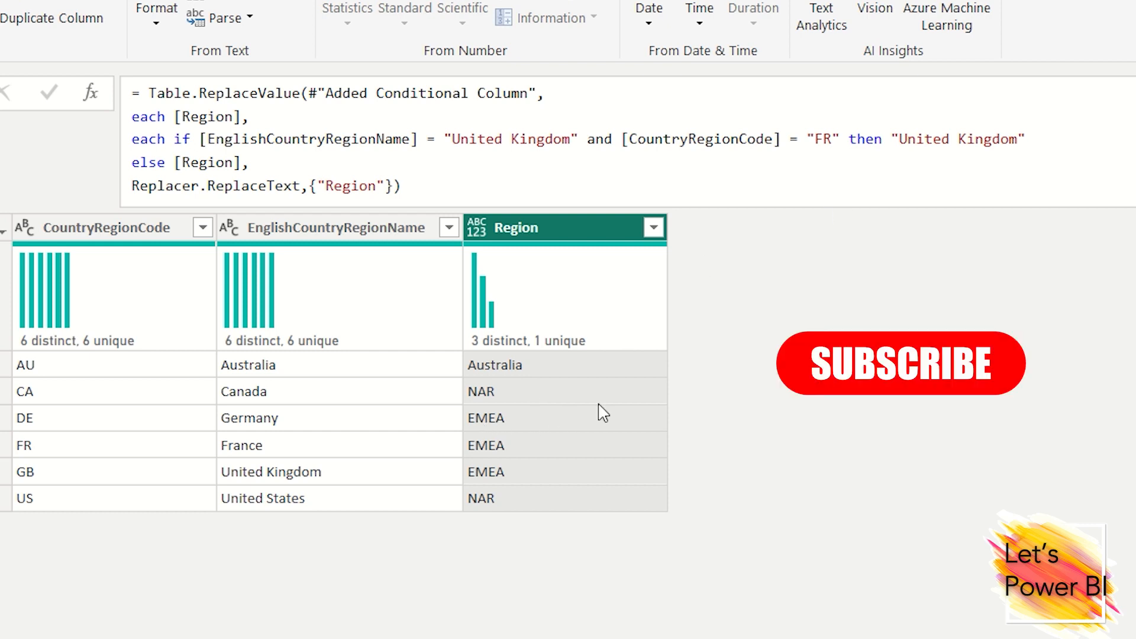
mouse_move(764, 298)
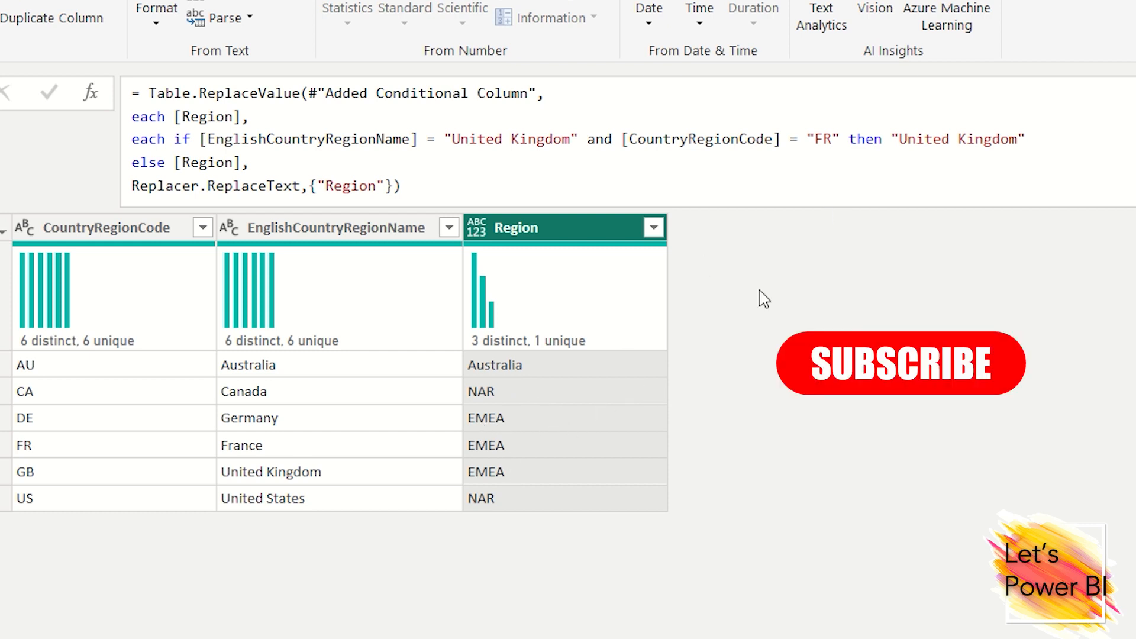
mouse_move(384, 189)
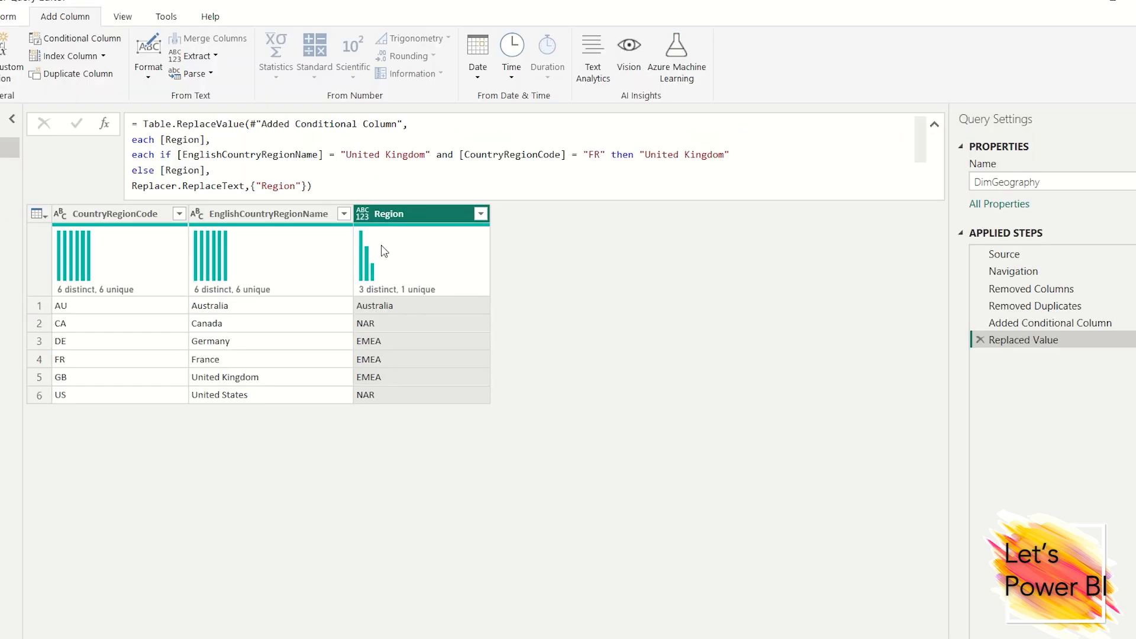
Insert a Replace Values step after Added Conditional Column renaming France to United Kingdom
click(1049, 322)
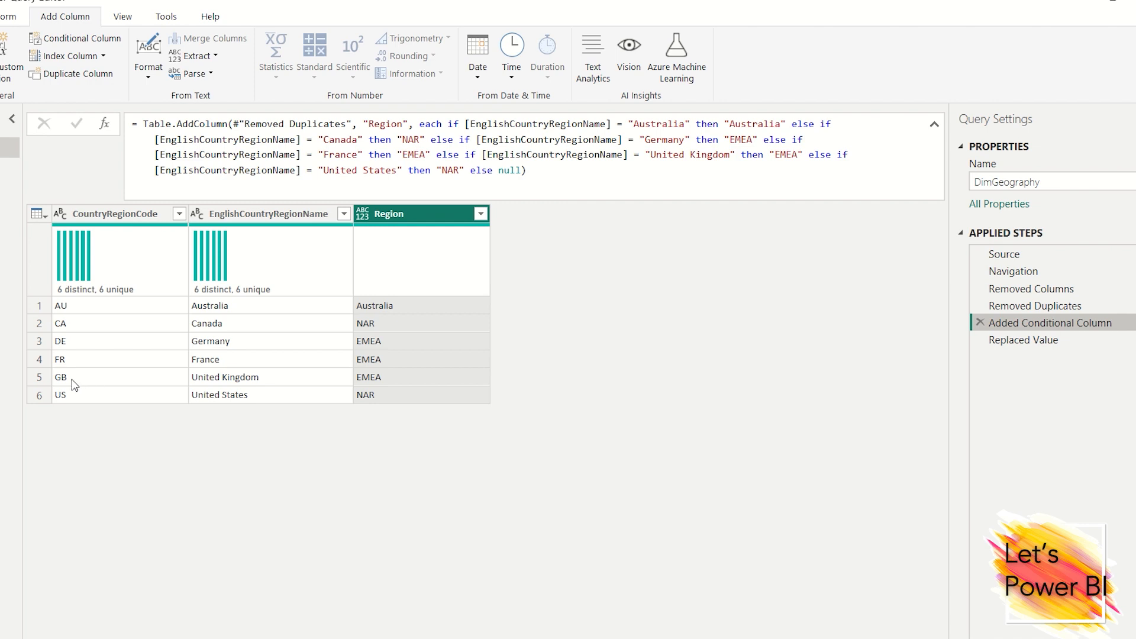
click(72, 377)
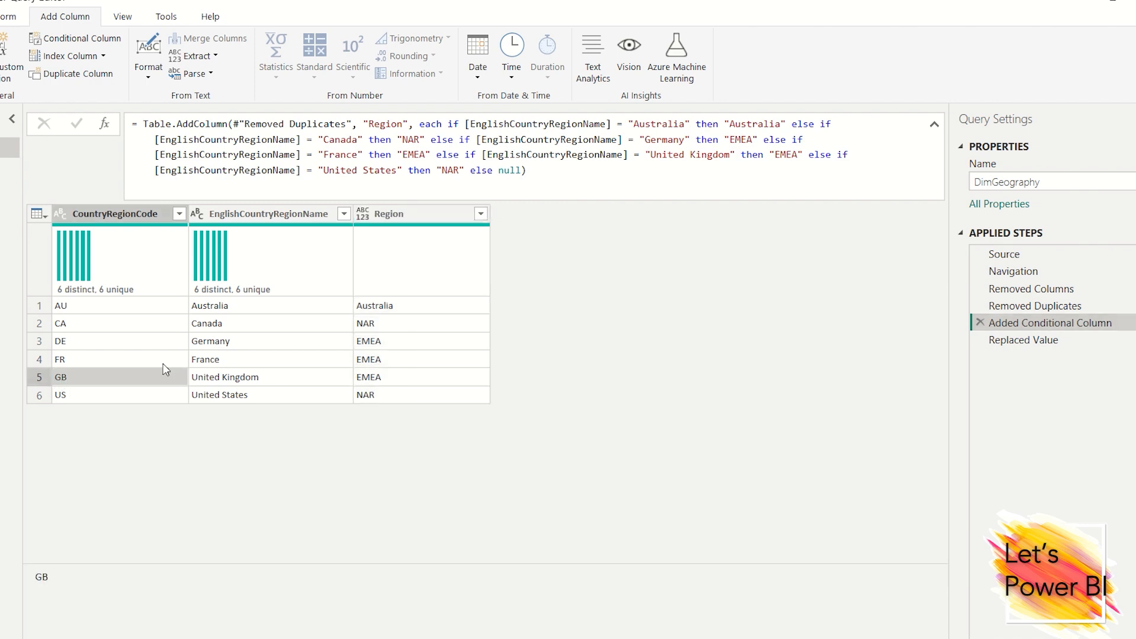
mouse_move(187, 370)
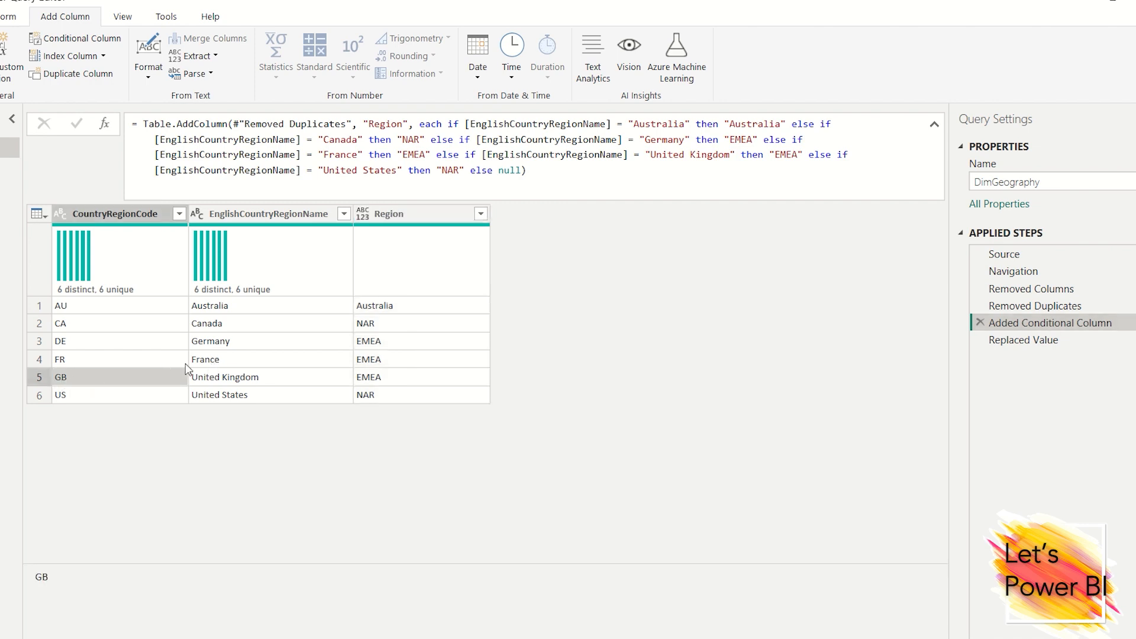
right_click(206, 359)
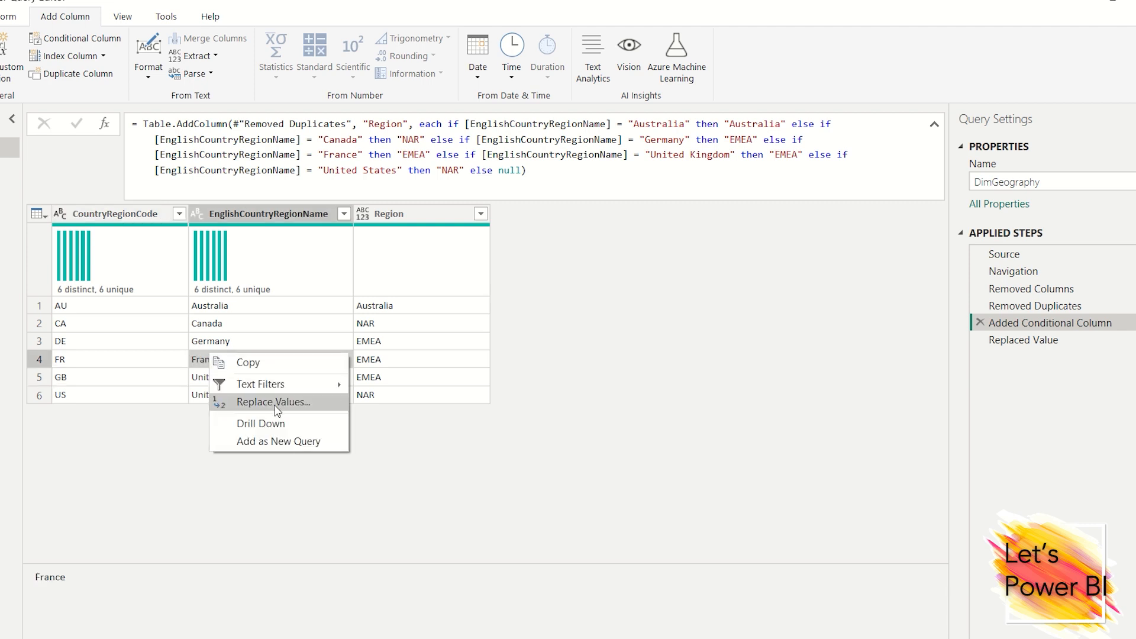
click(274, 402)
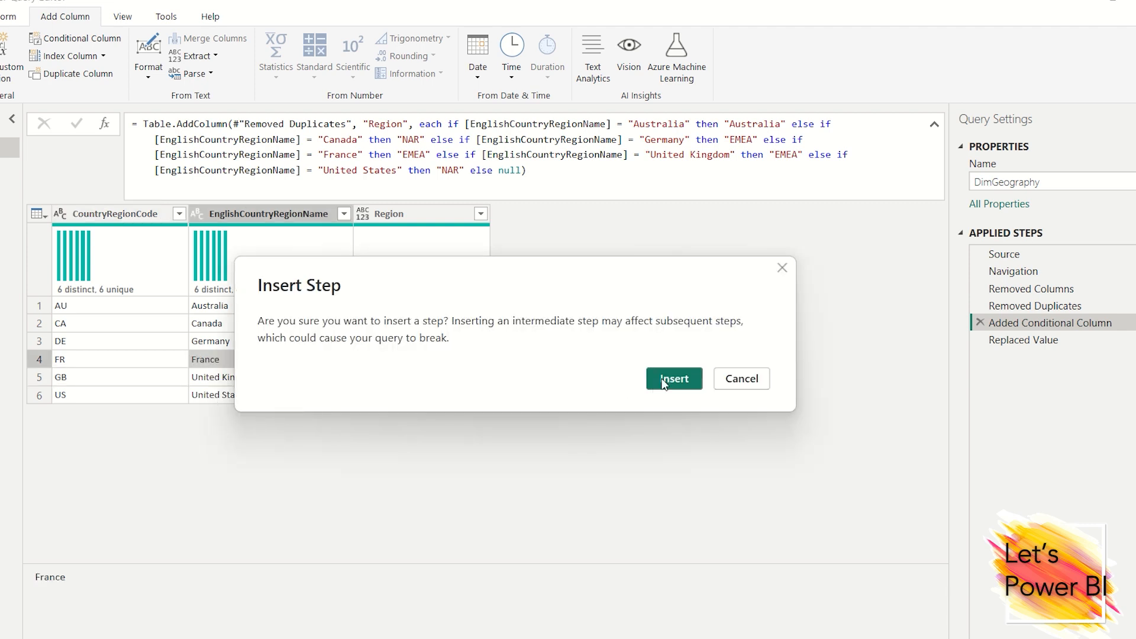
click(673, 378)
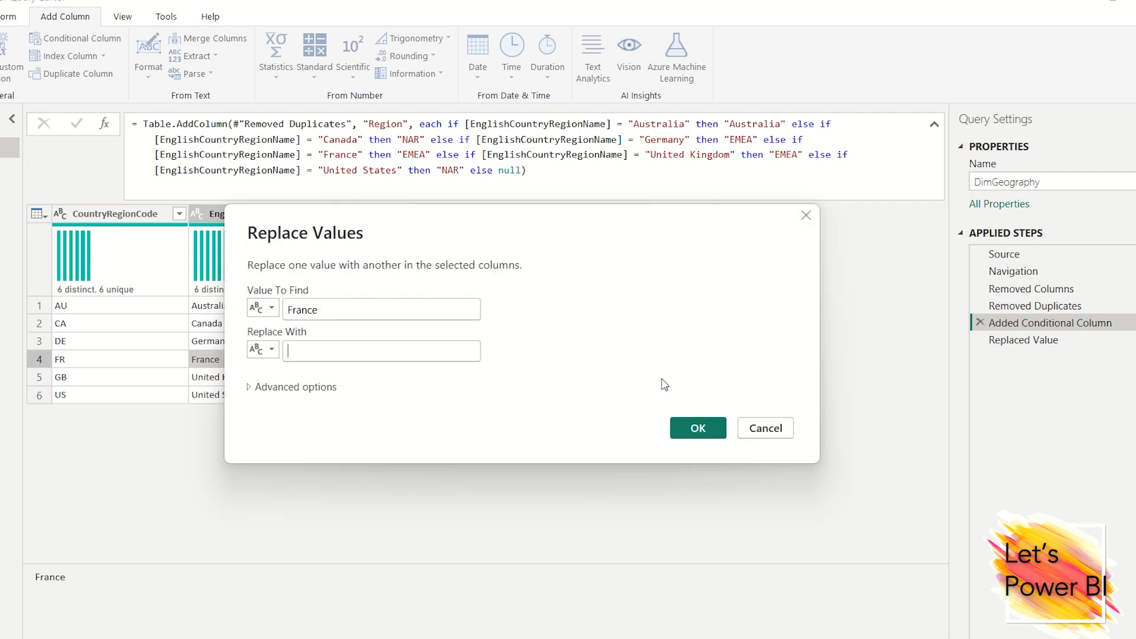
text(United)
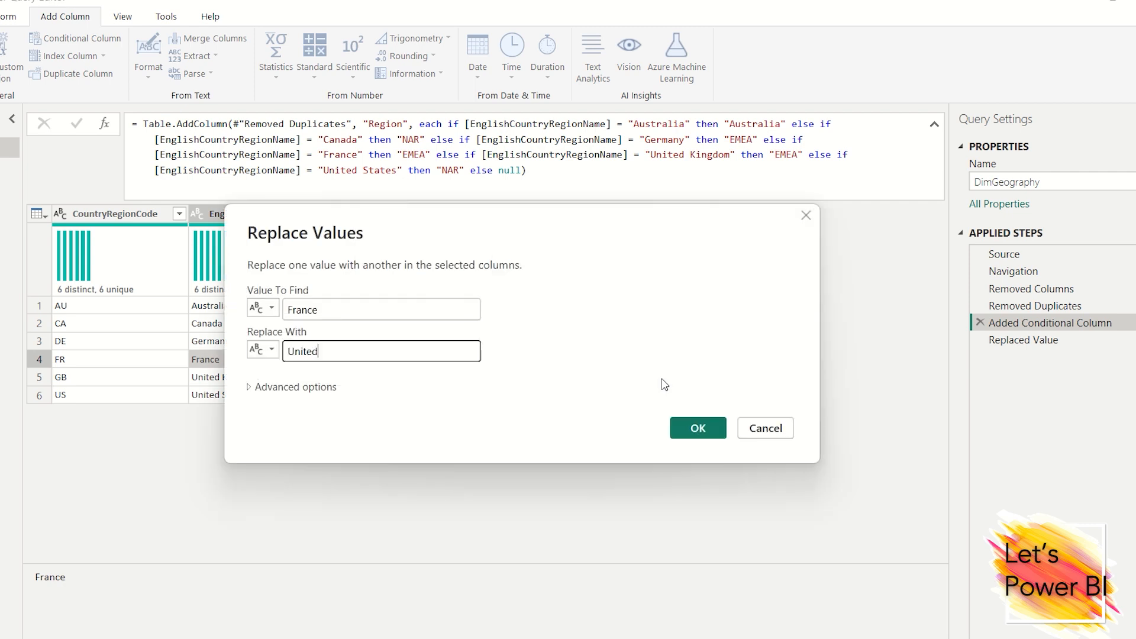
text(kingdom)
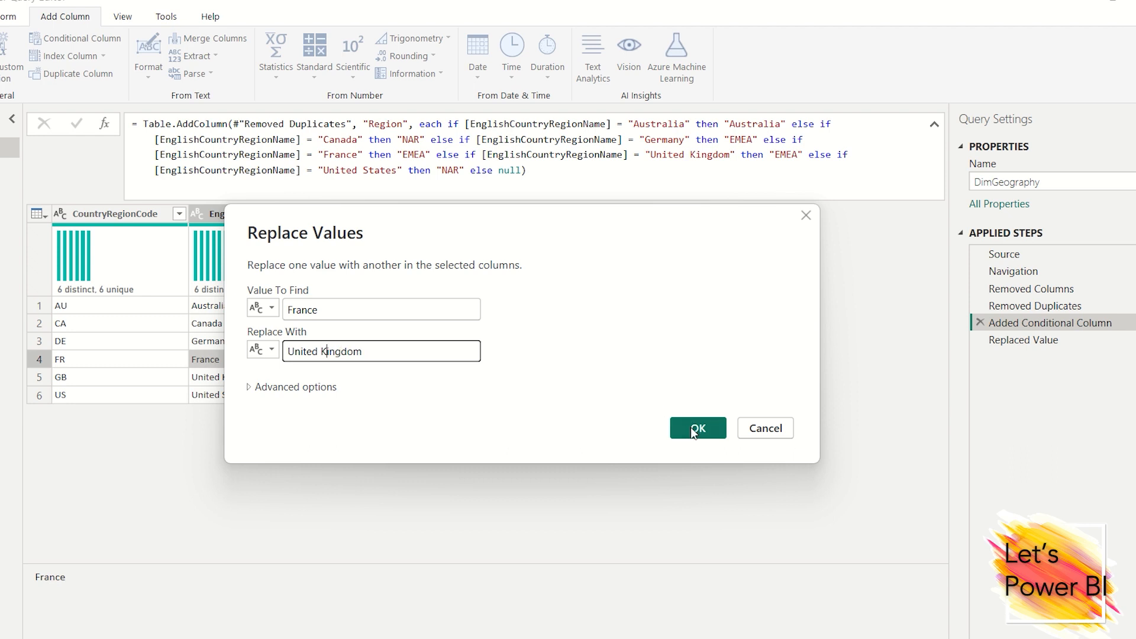
click(697, 427)
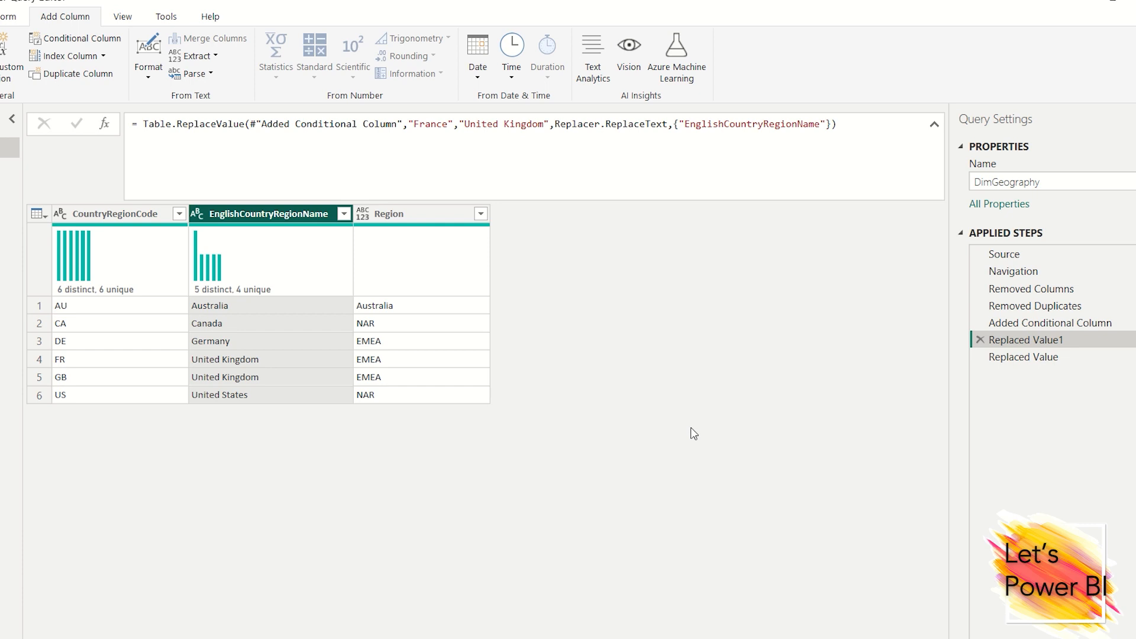
mouse_move(851, 377)
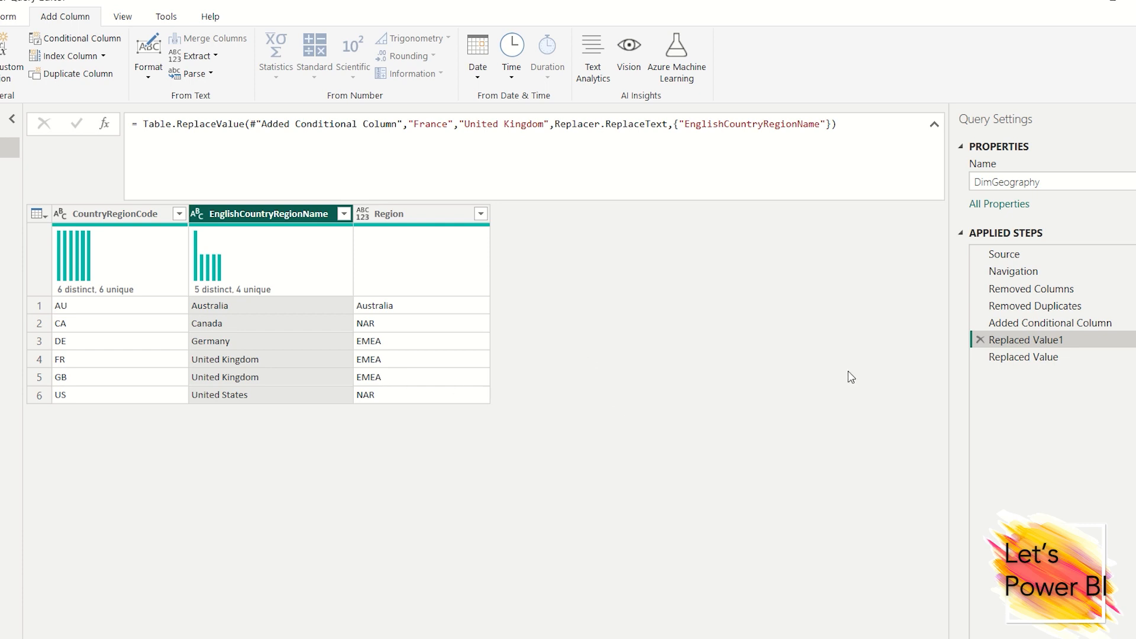
mouse_move(123, 371)
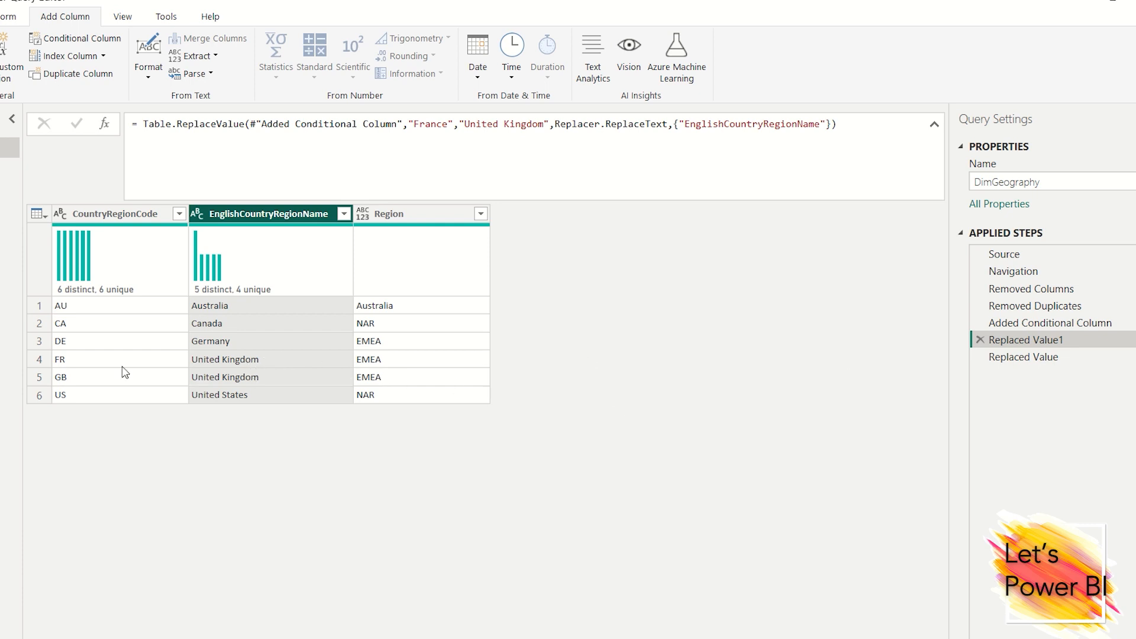
mouse_move(1000, 362)
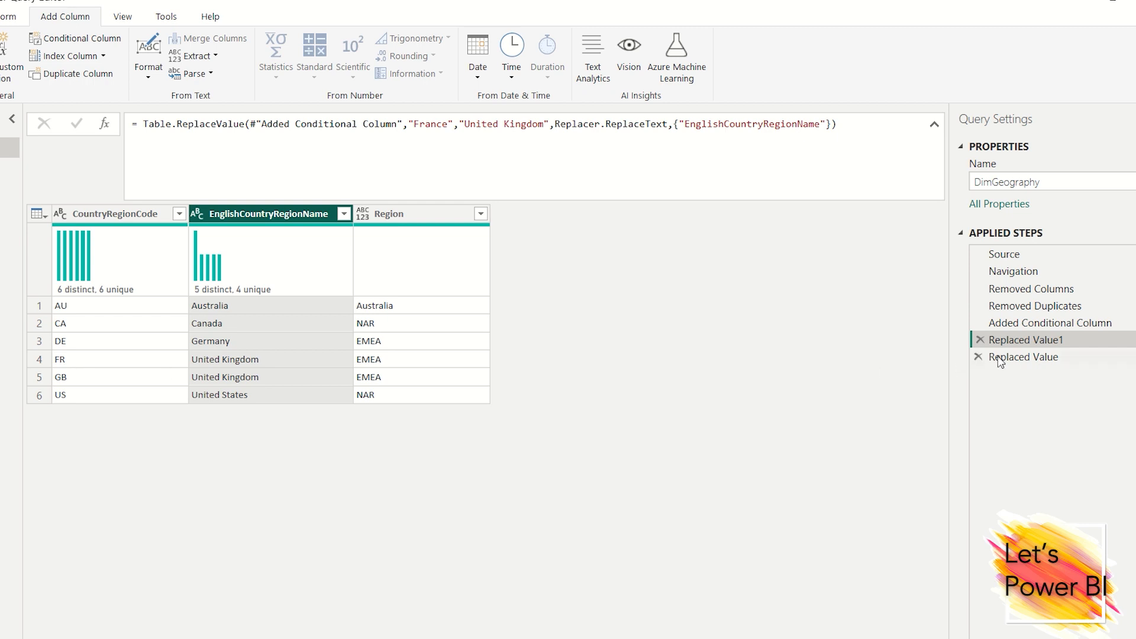
Select the final Replaced Value step, showing United Kingdom as the FR row's Region
click(1025, 356)
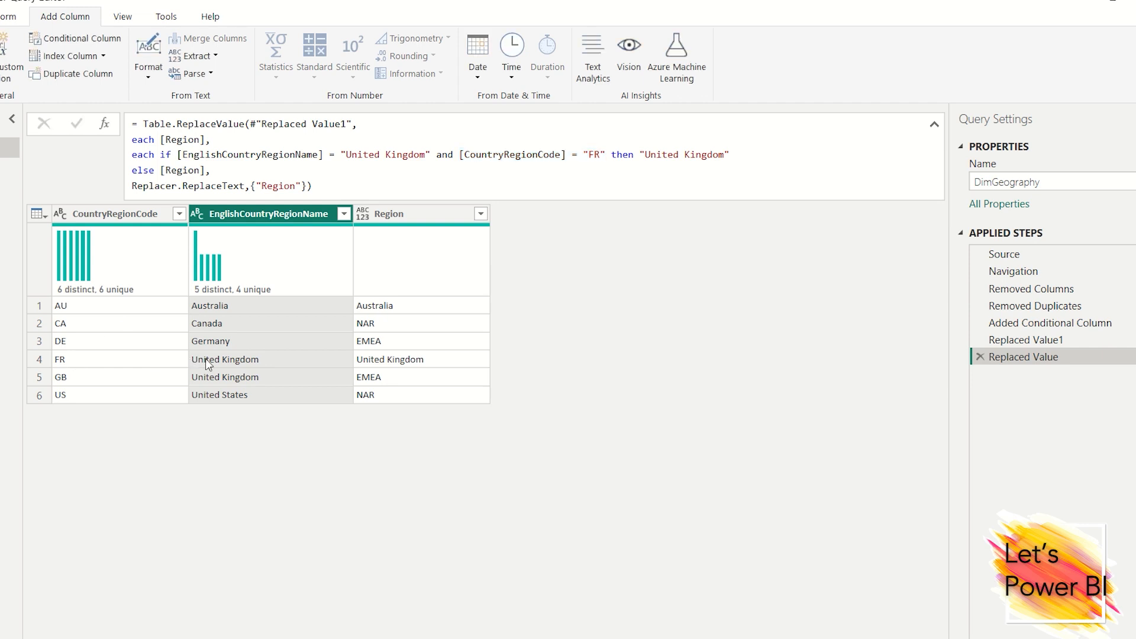
mouse_move(126, 383)
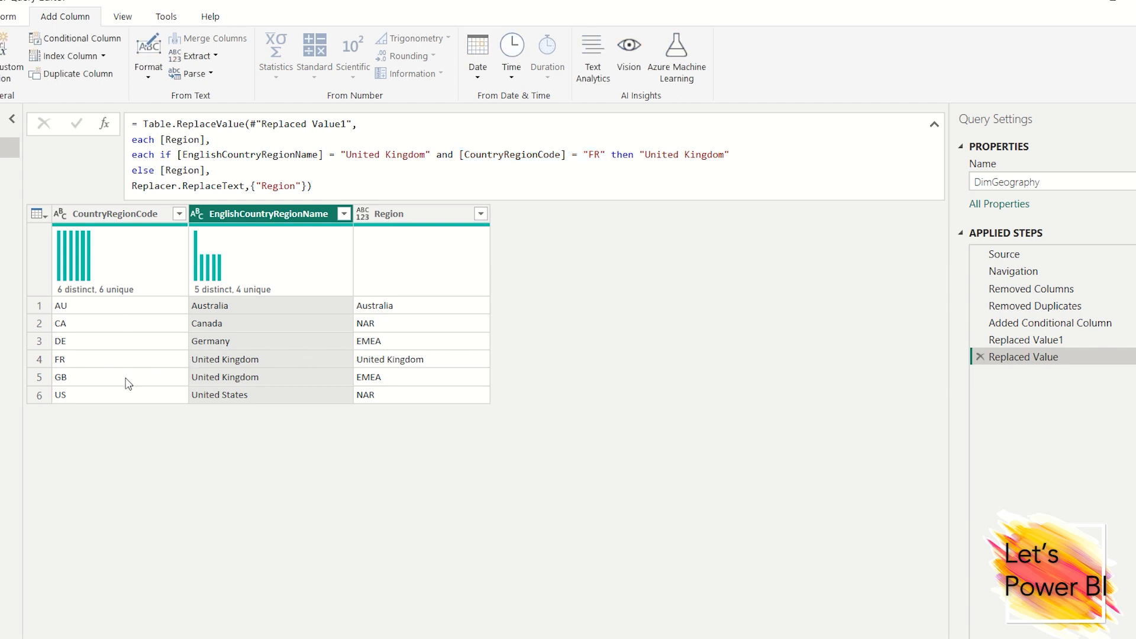
mouse_move(384, 381)
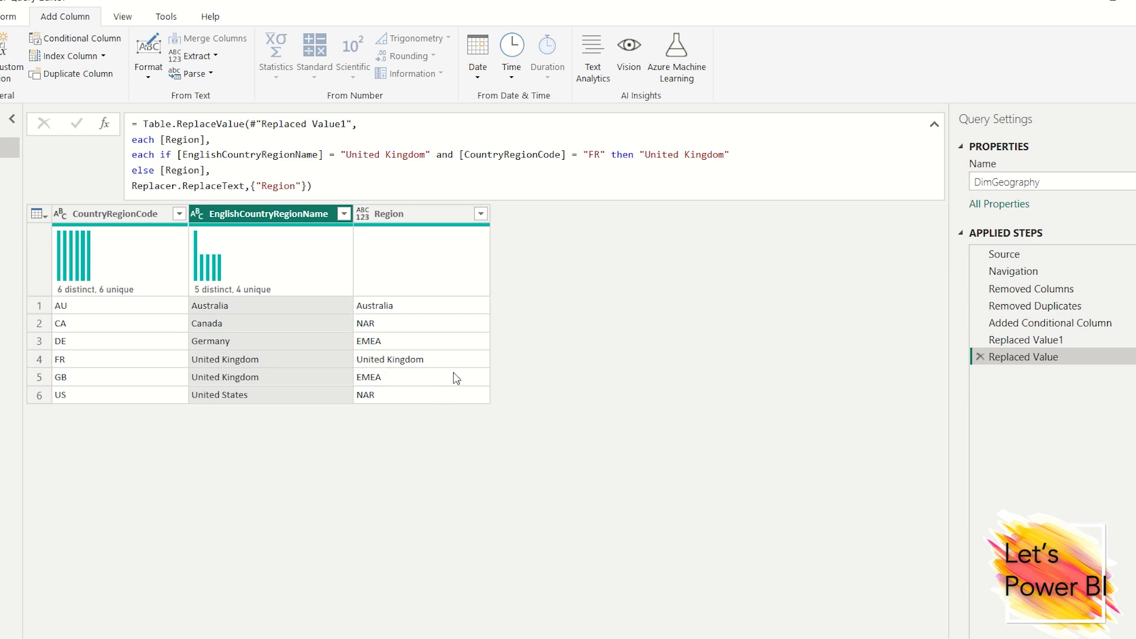
mouse_move(605, 320)
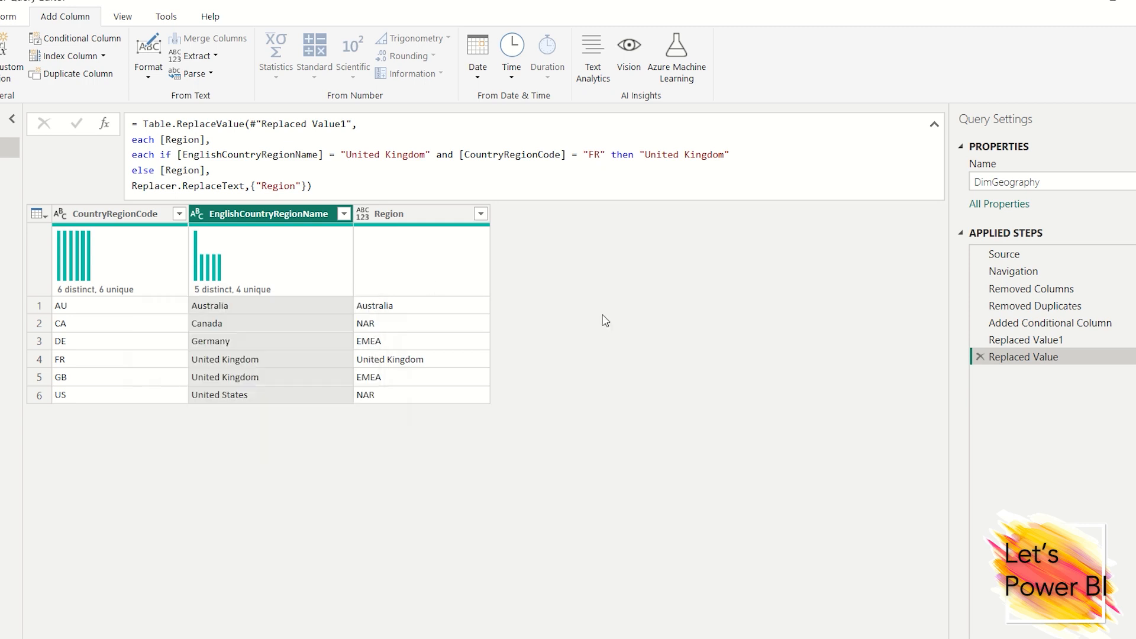
mouse_move(1047, 404)
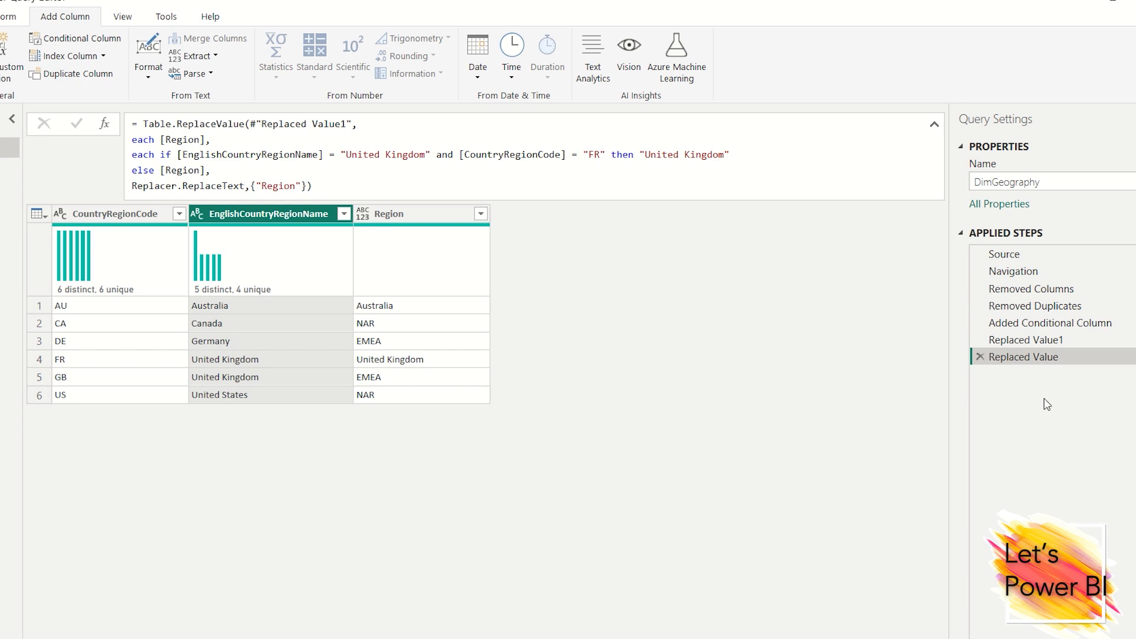